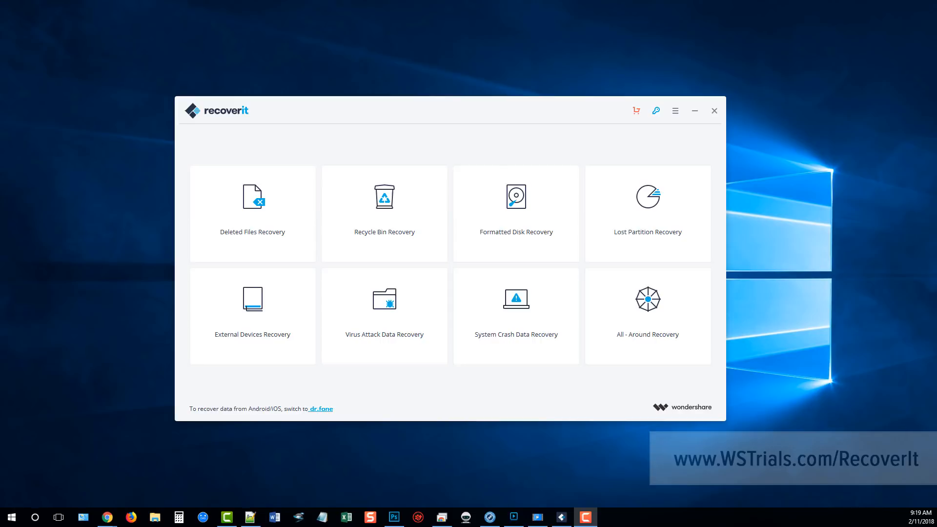
mouse_move(888, 240)
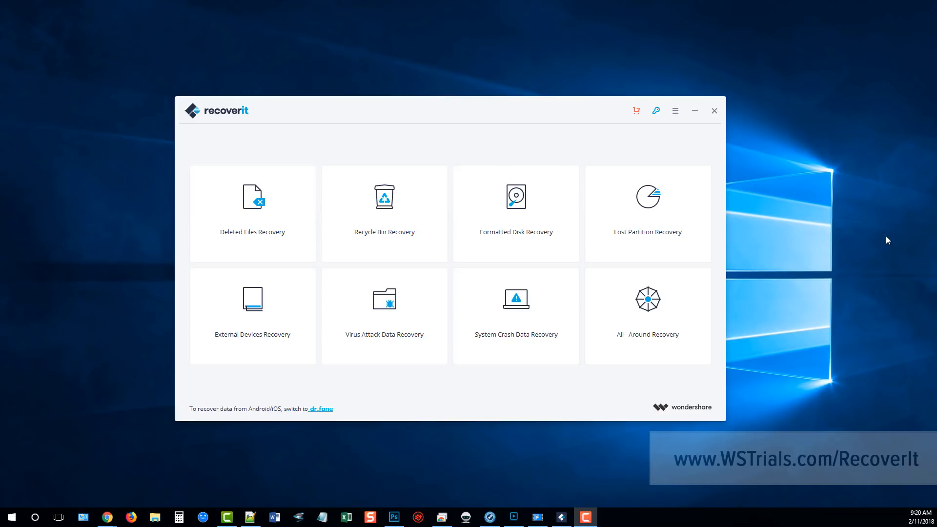
mouse_move(457, 2)
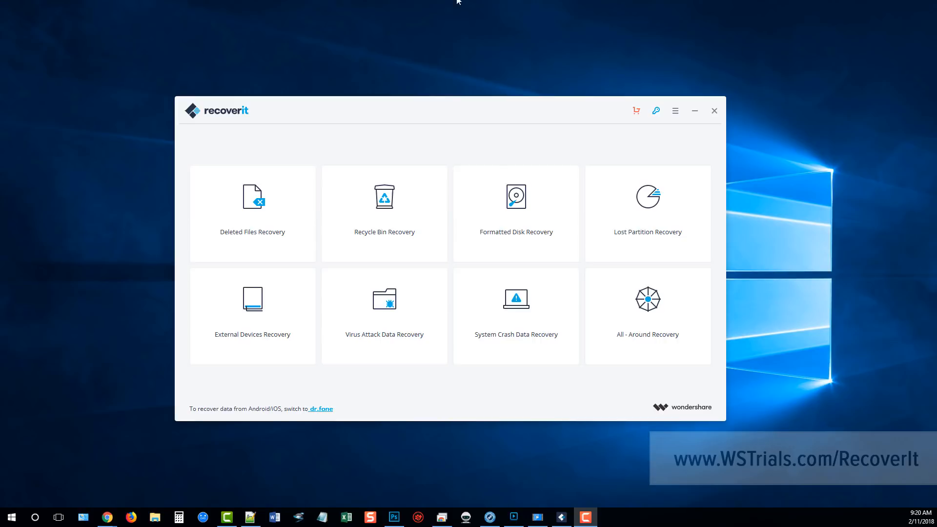
mouse_move(69, 158)
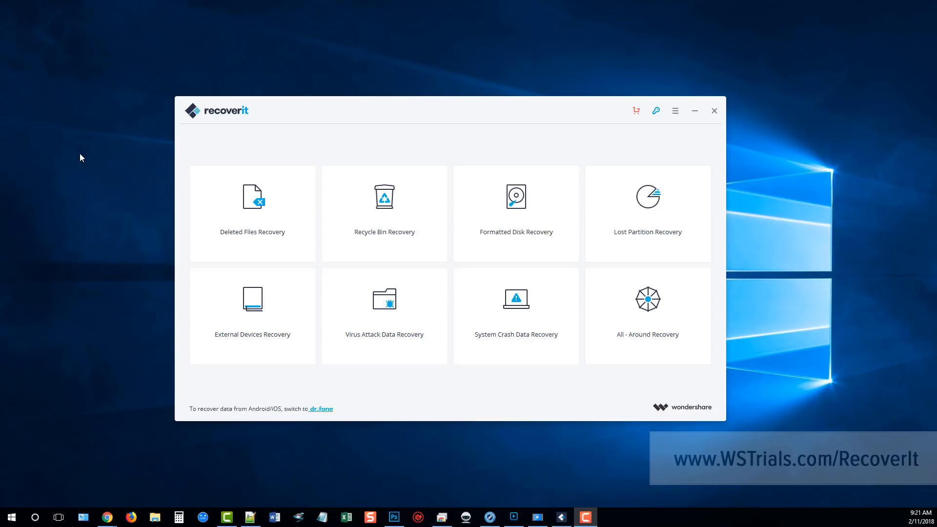
mouse_move(139, 252)
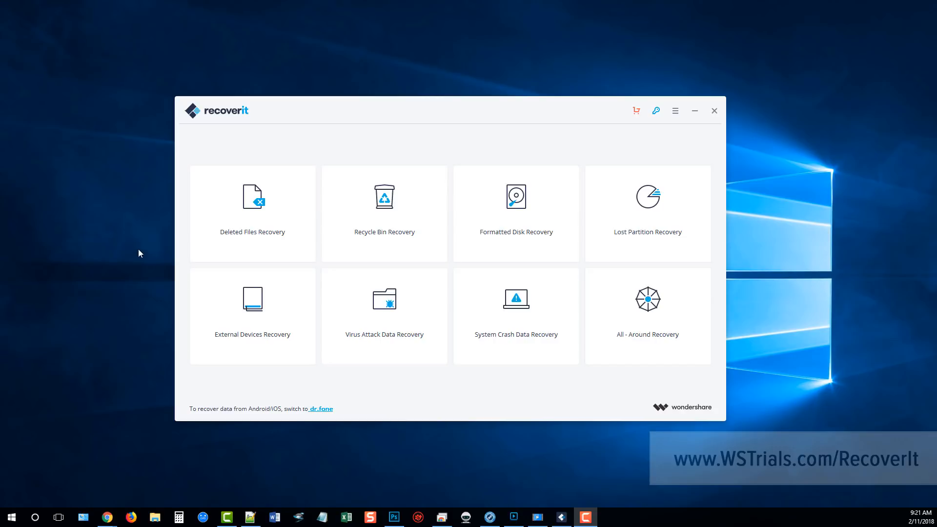
mouse_move(186, 272)
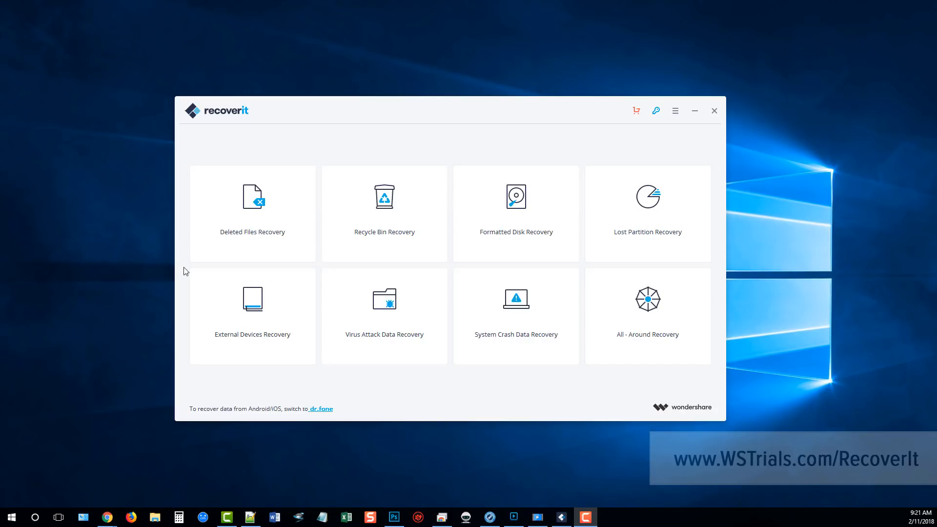
mouse_move(251, 209)
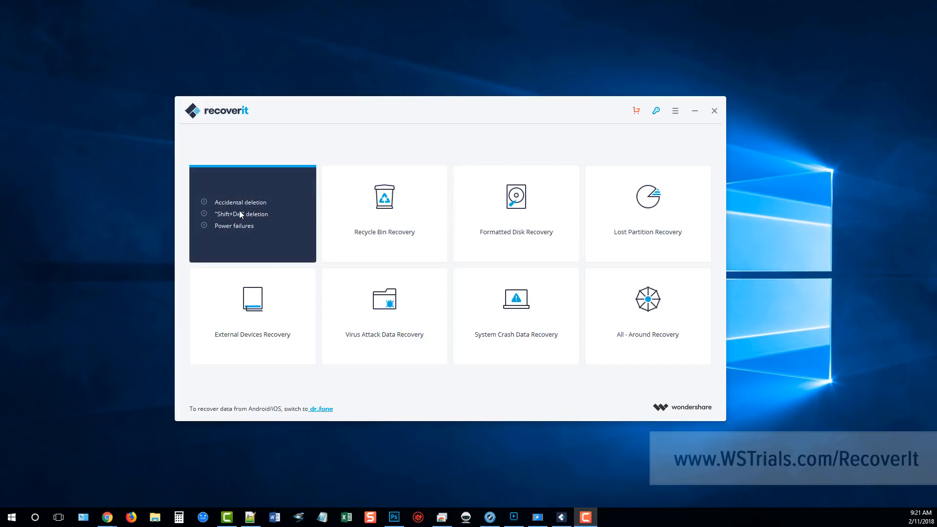
mouse_move(274, 222)
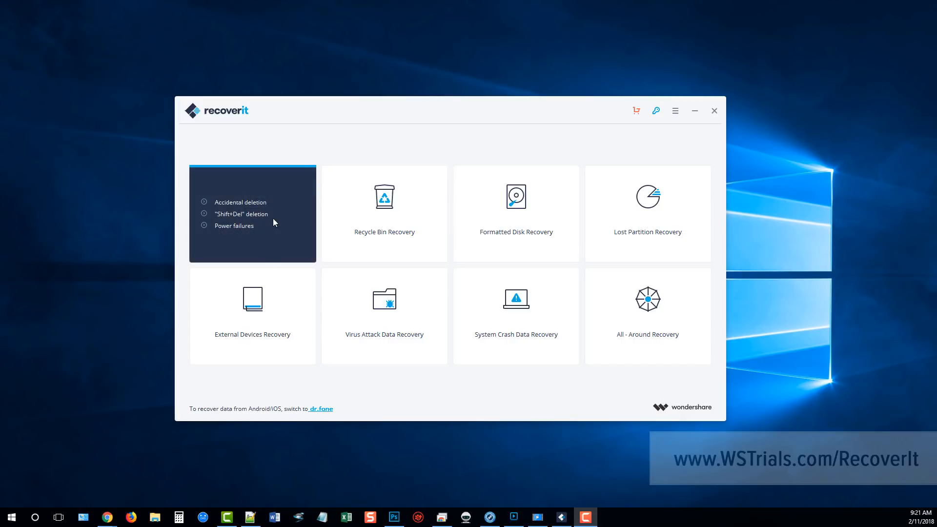
mouse_move(274, 230)
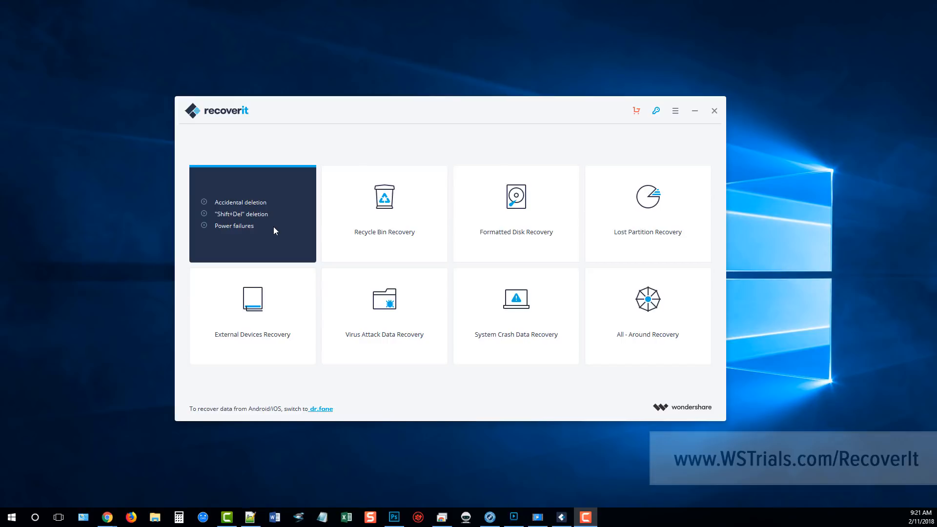
mouse_move(268, 239)
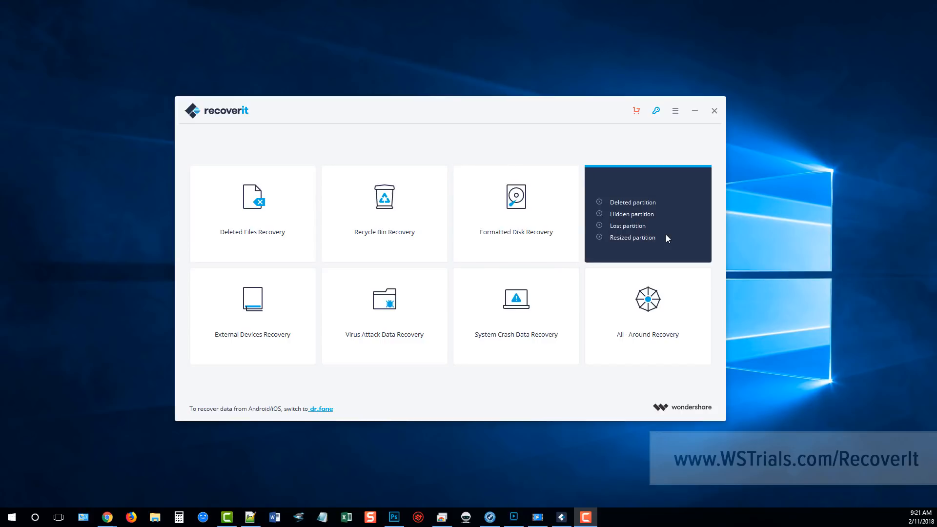
mouse_move(662, 239)
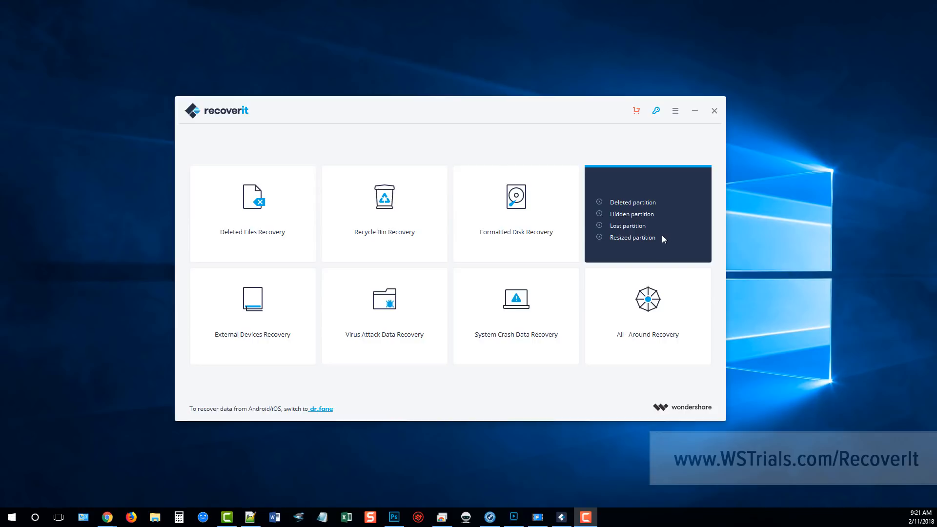
mouse_move(644, 239)
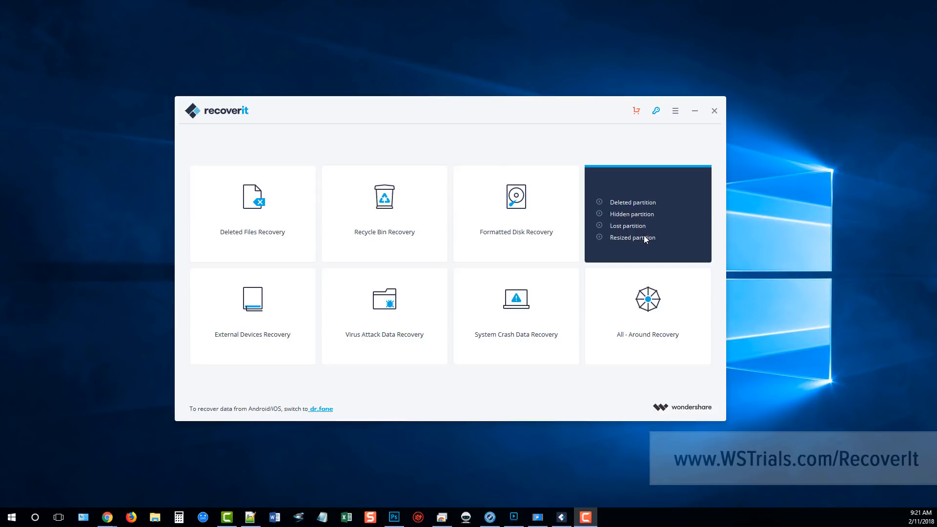
mouse_move(657, 193)
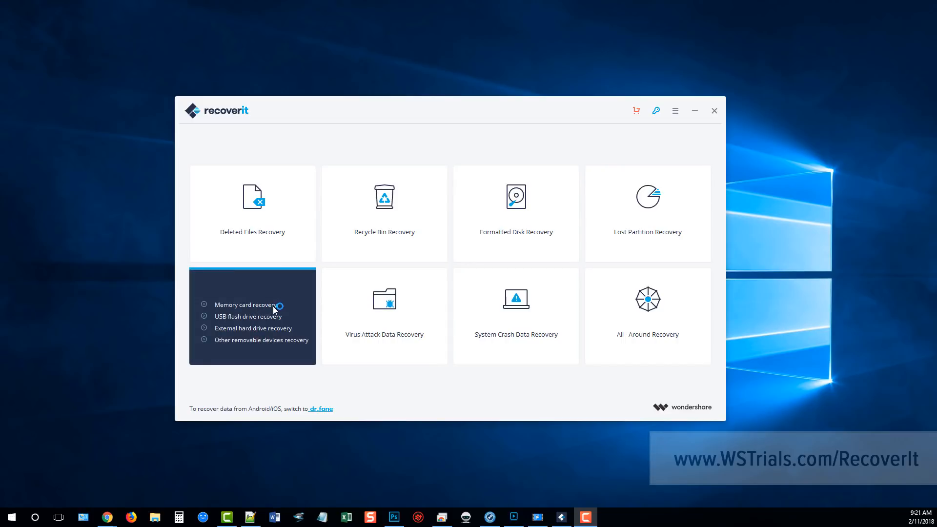
mouse_move(282, 324)
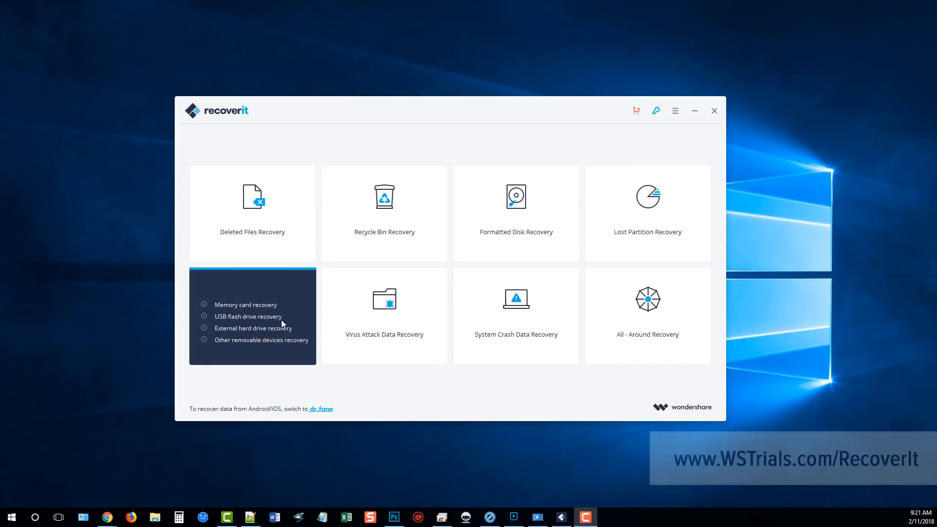
mouse_move(244, 354)
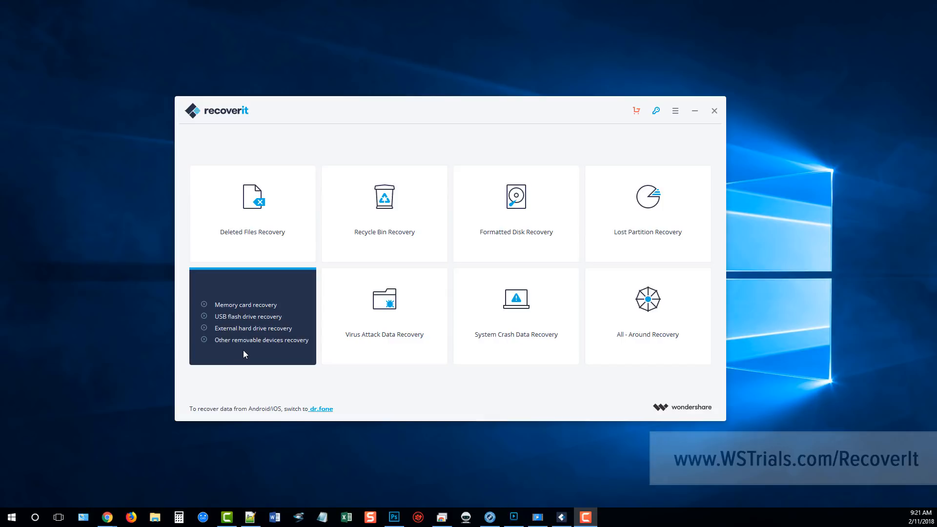
mouse_move(288, 348)
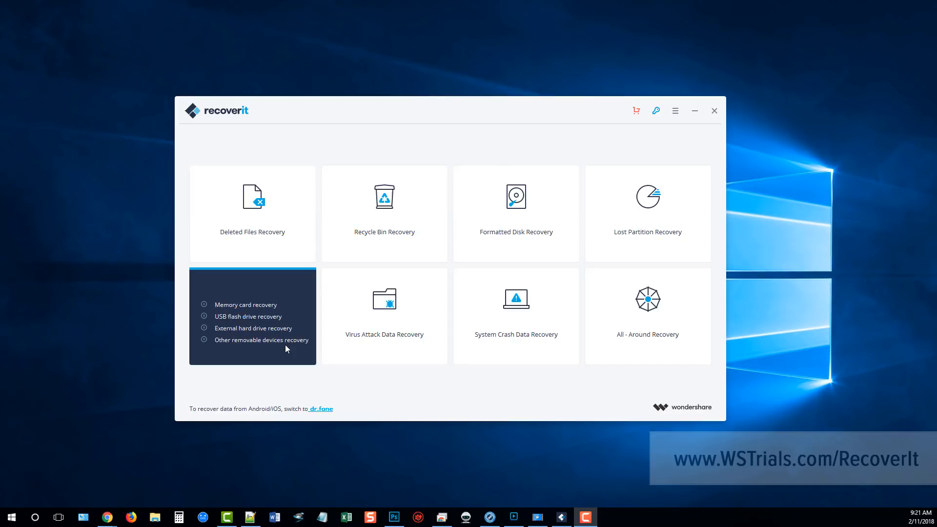
mouse_move(384, 315)
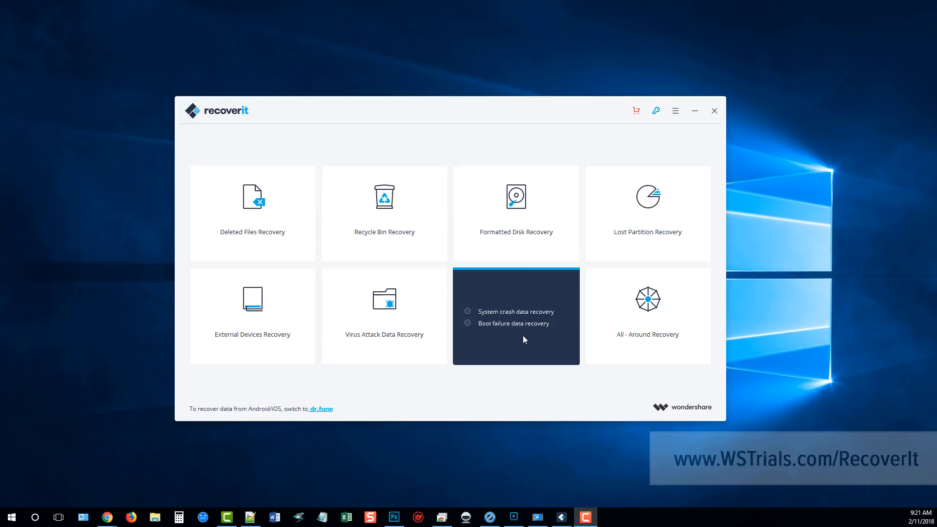
mouse_move(511, 333)
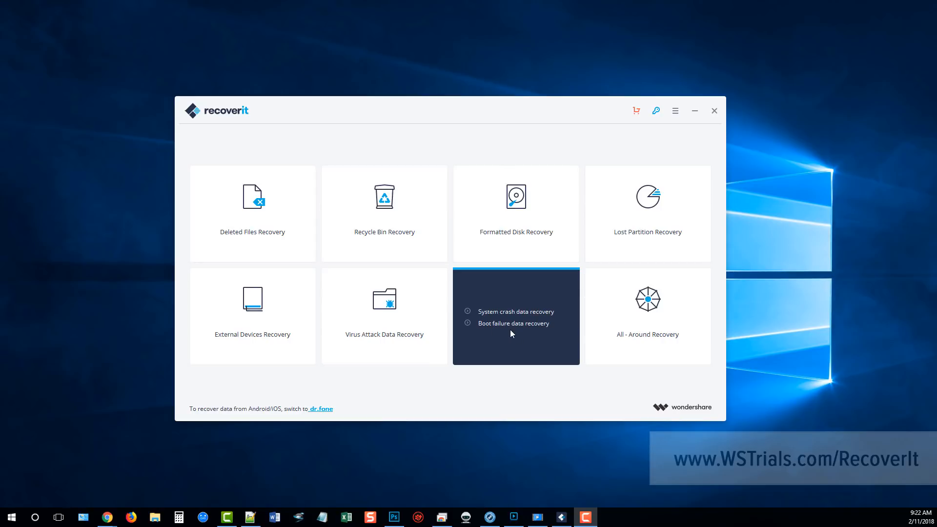
mouse_move(620, 325)
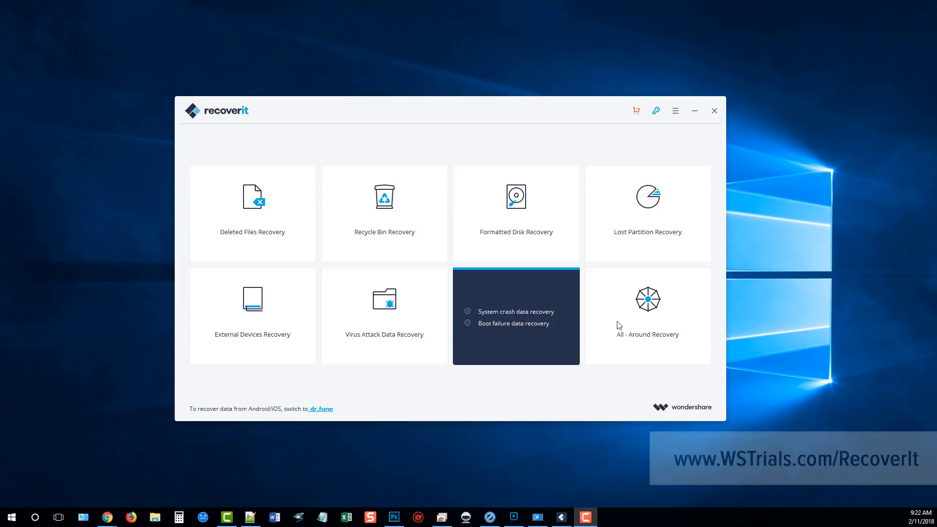
mouse_move(644, 324)
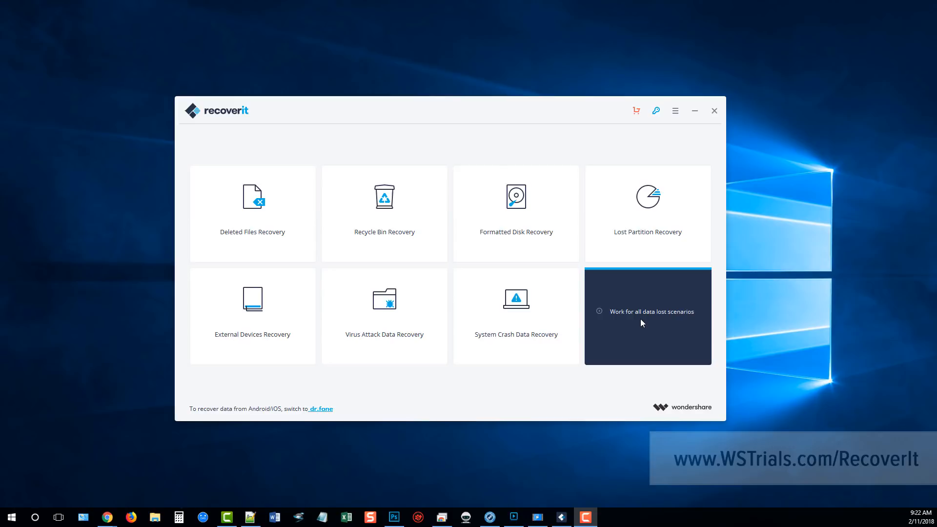
mouse_move(639, 321)
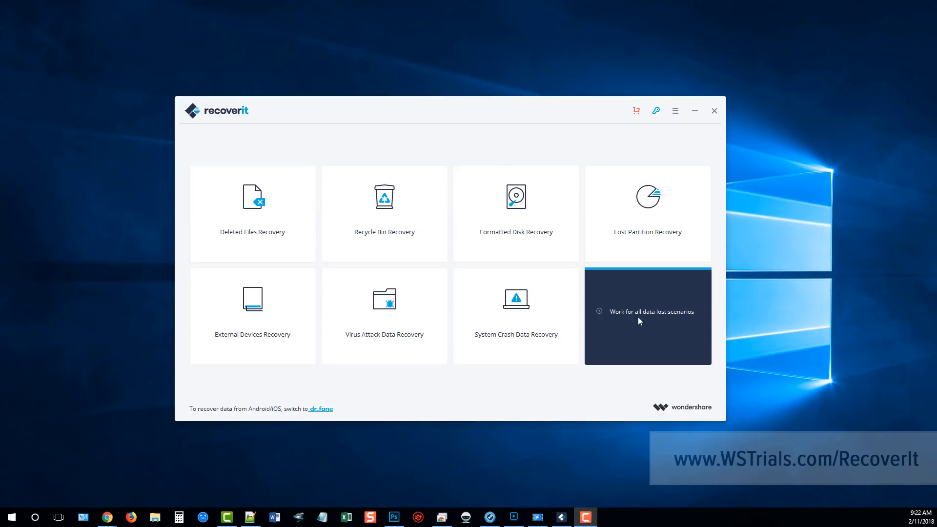
Launch All-Around Recovery, pick the Storage (F:) hard disk, and start scanning it
click(647, 316)
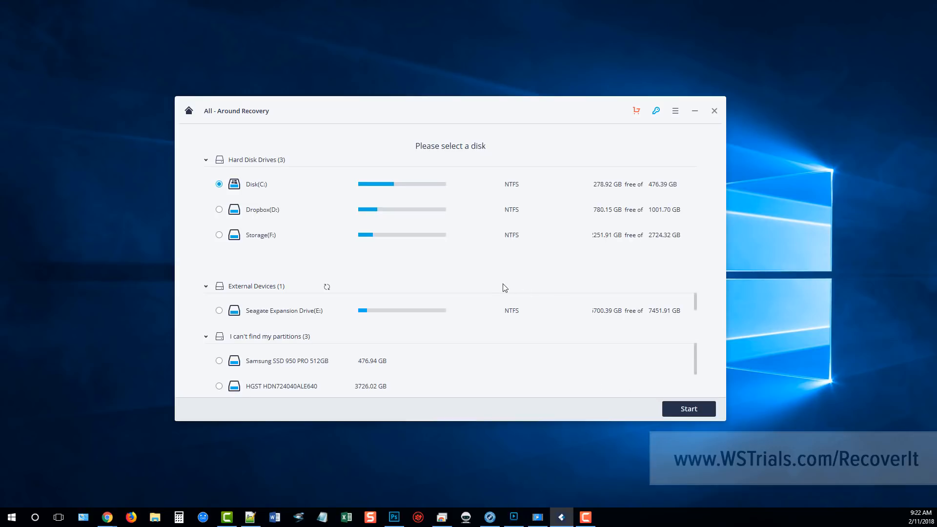
mouse_move(454, 264)
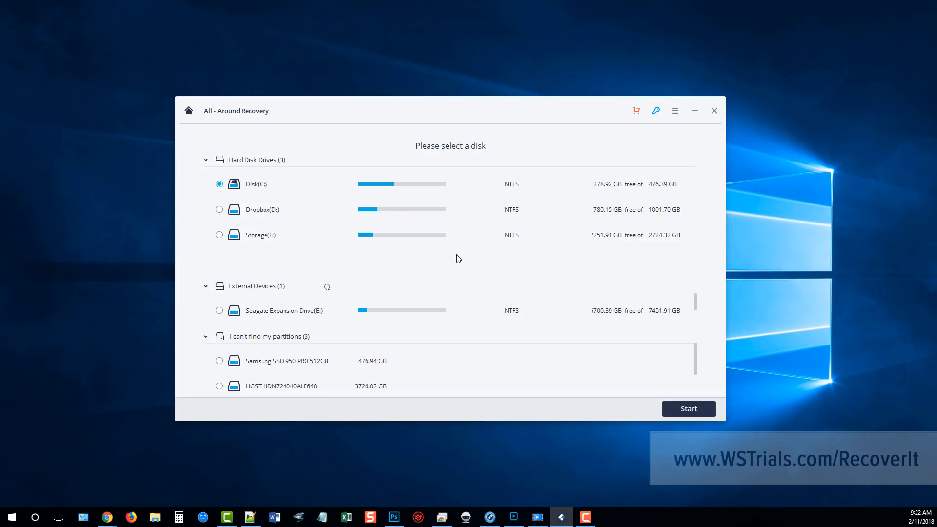
mouse_move(361, 232)
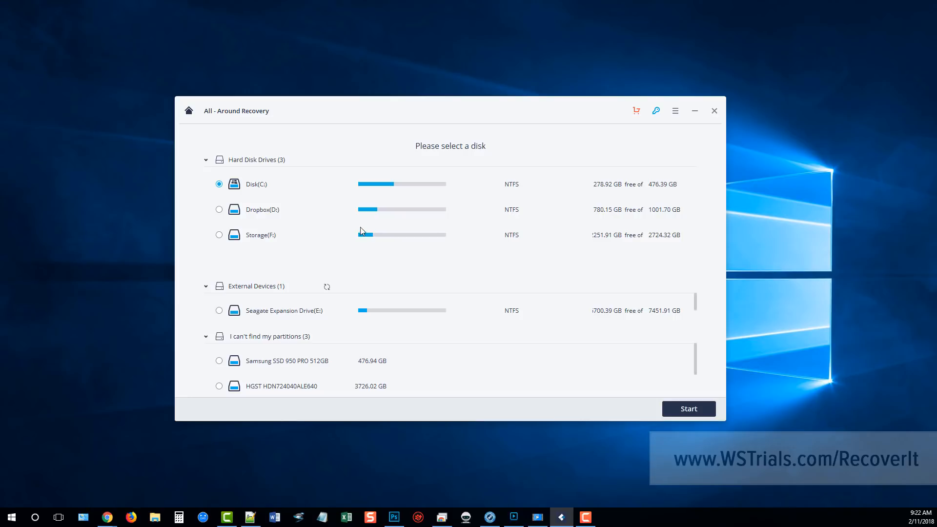
mouse_move(260, 232)
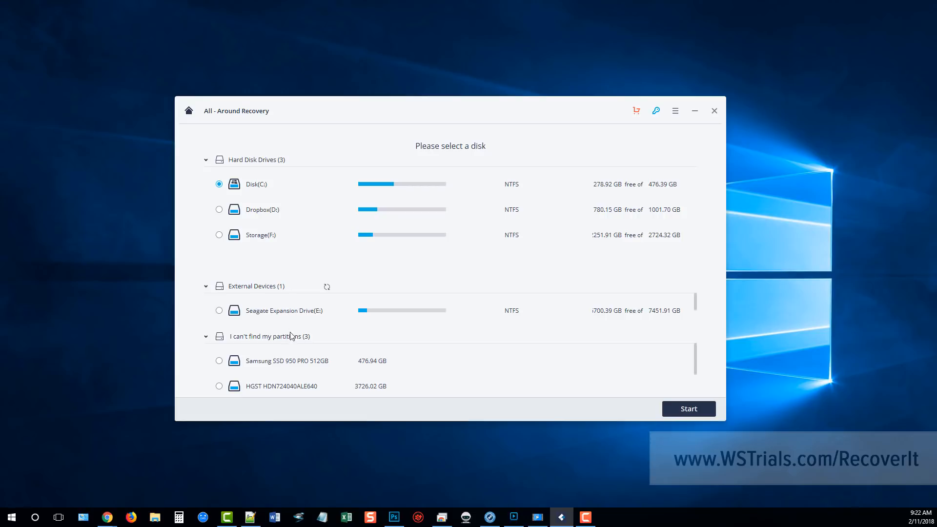
mouse_move(302, 354)
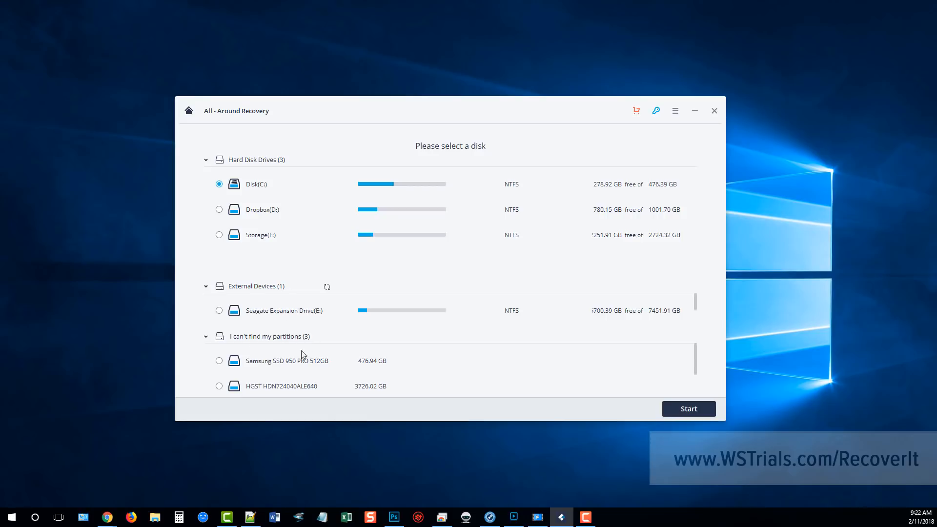
mouse_move(223, 239)
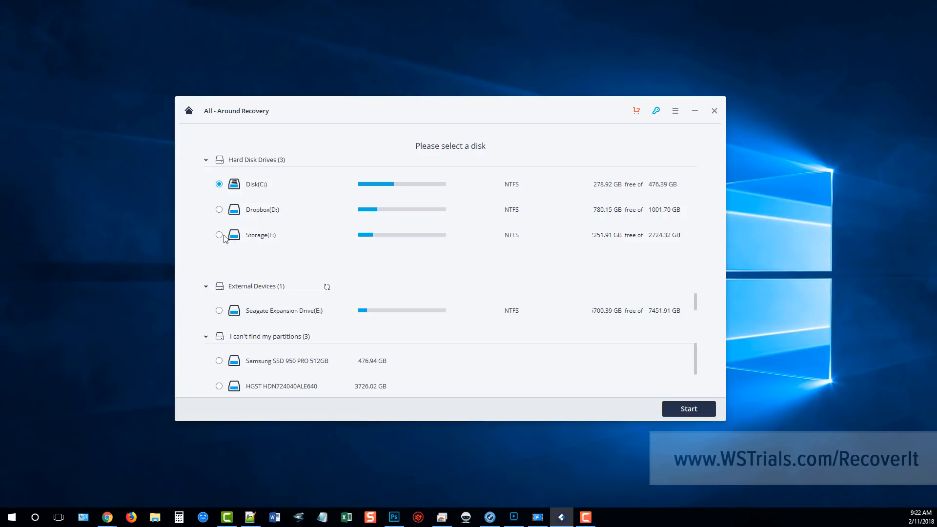
click(219, 234)
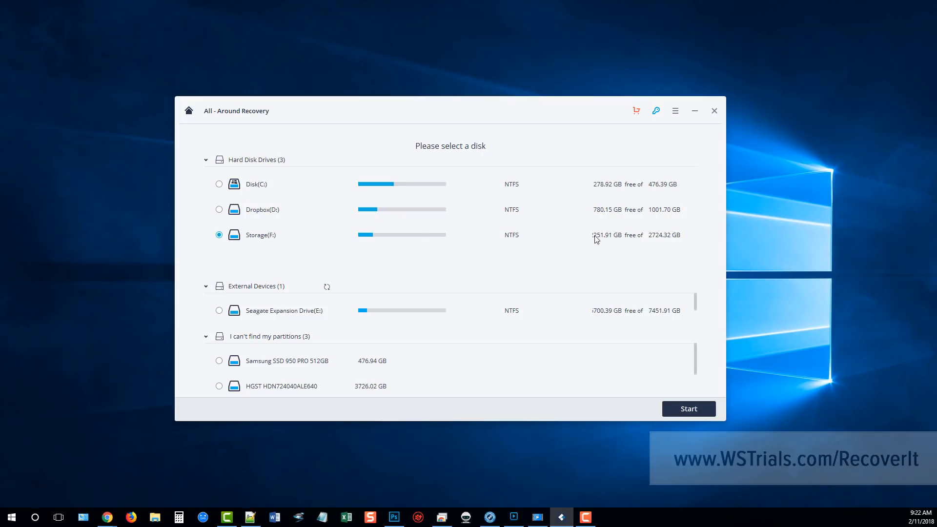
click(688, 409)
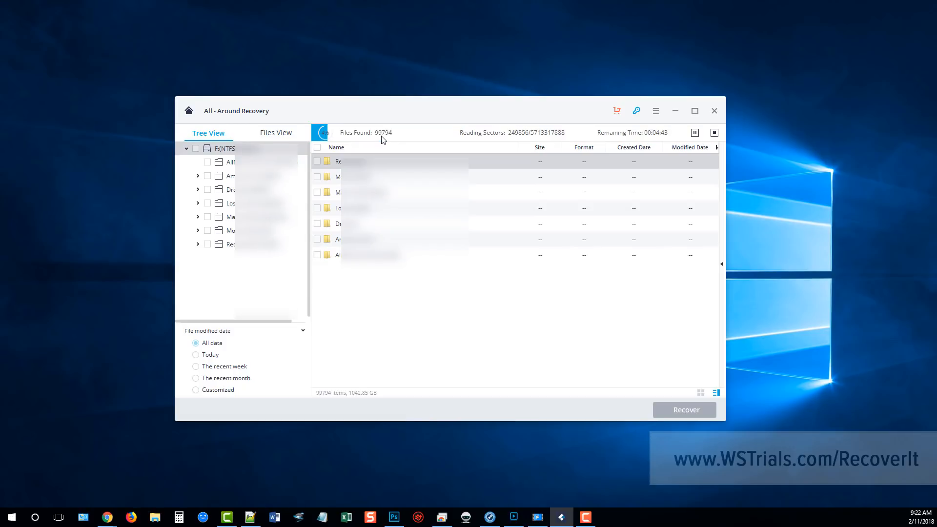
mouse_move(445, 135)
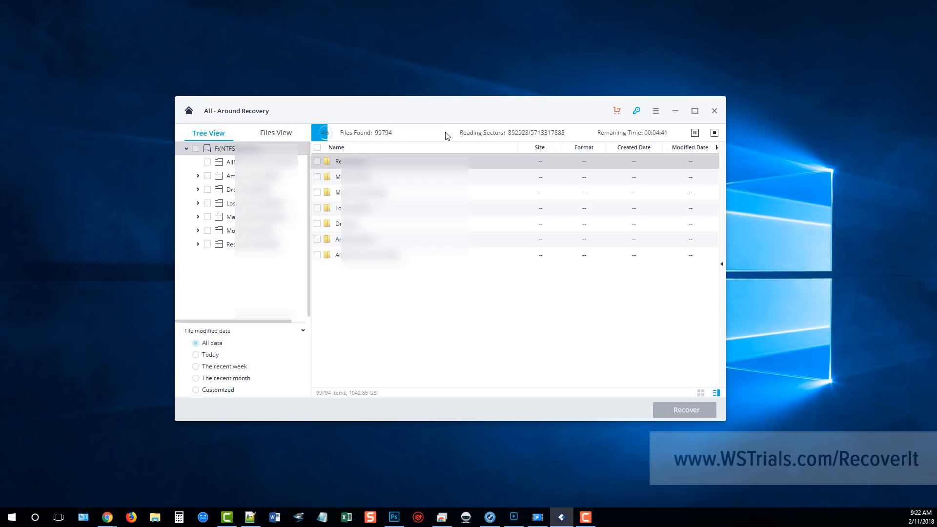
mouse_move(402, 140)
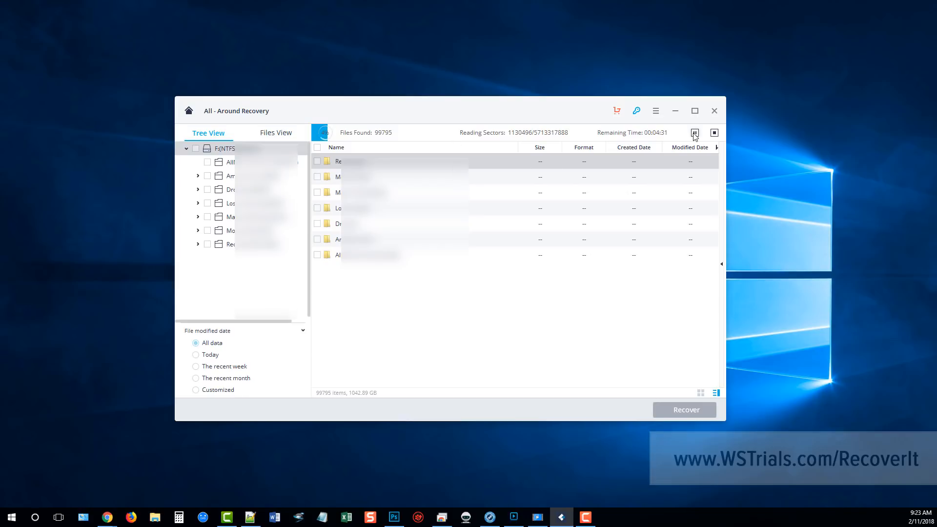
mouse_move(714, 132)
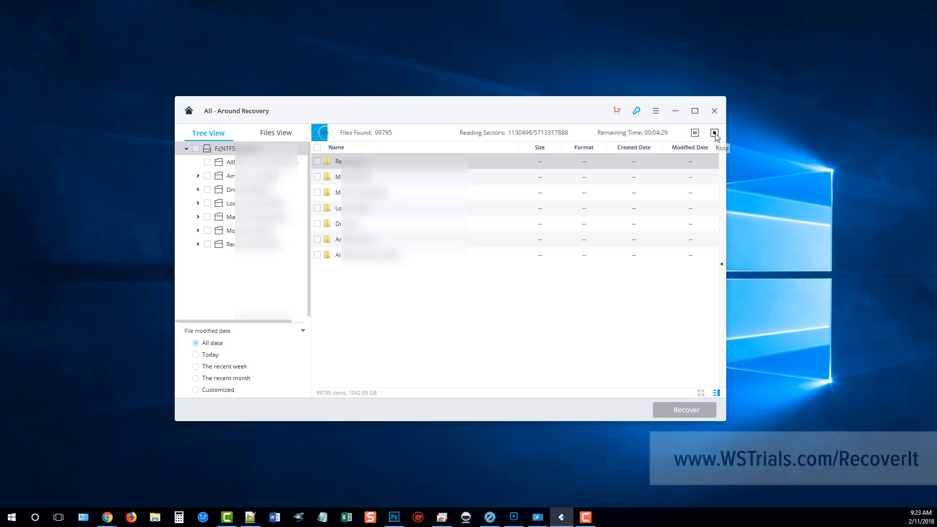
Stop the F: scan, briefly expand a folder in Tree View, then switch to Files View
click(714, 133)
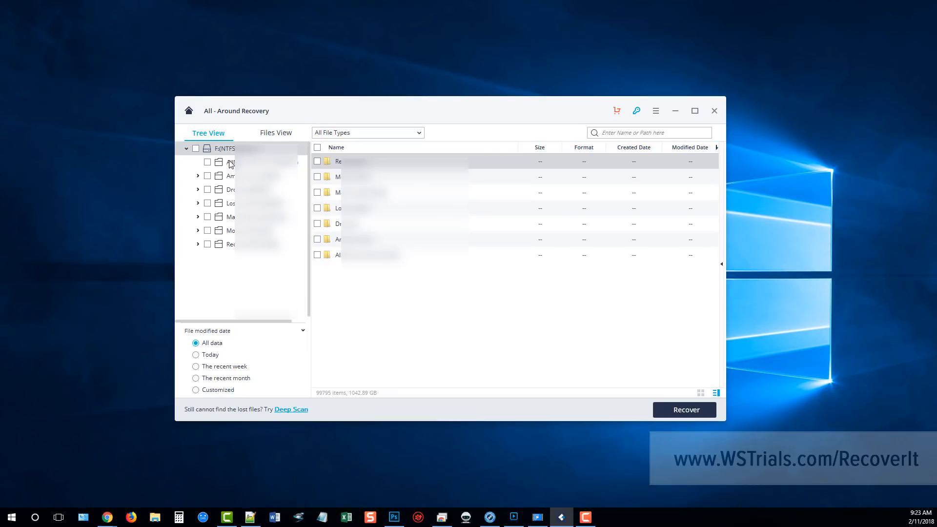
click(197, 203)
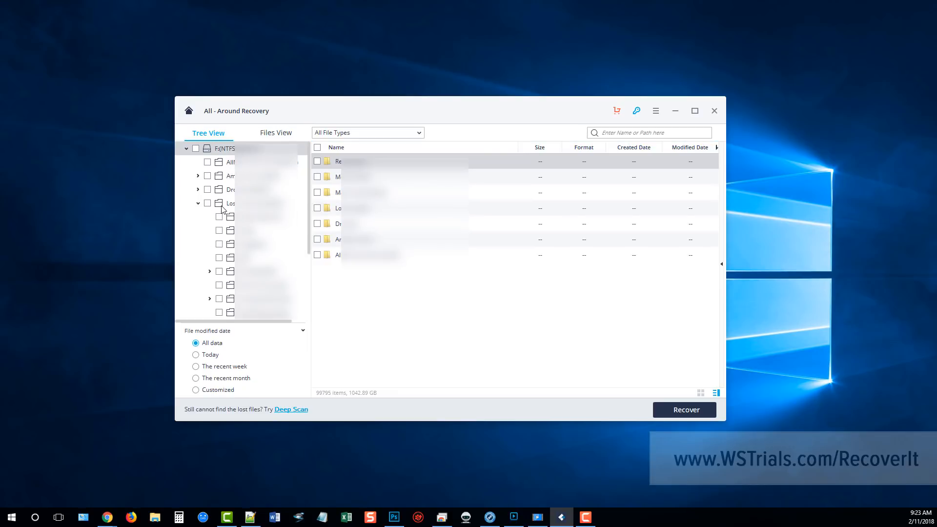
scroll(down, 3)
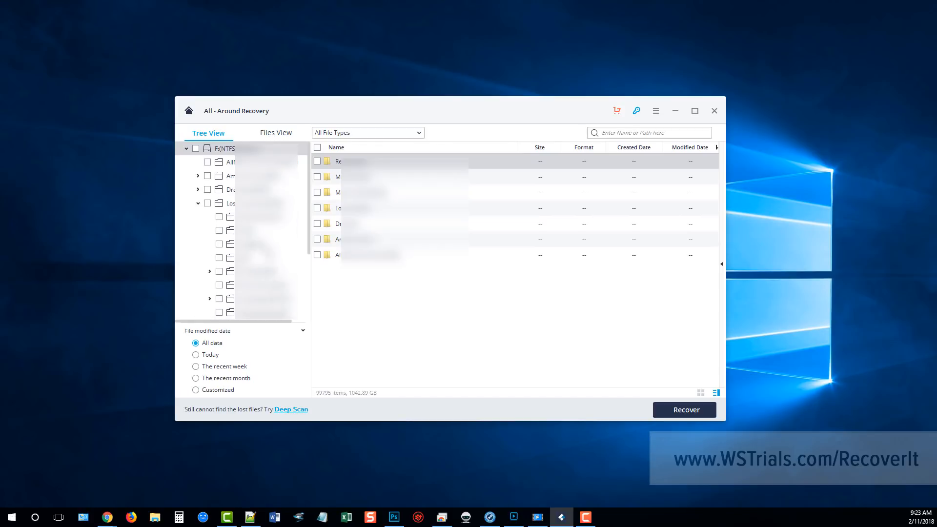
click(197, 203)
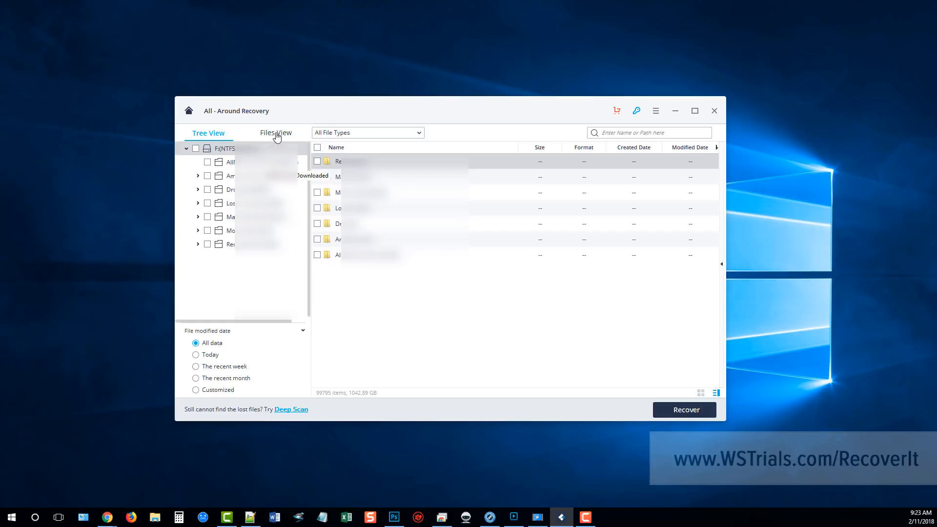
click(276, 132)
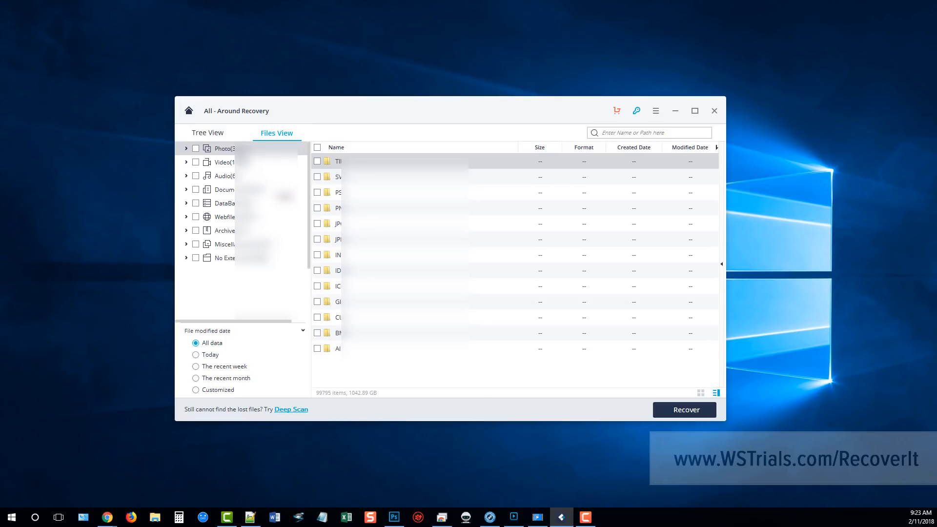
mouse_move(226, 229)
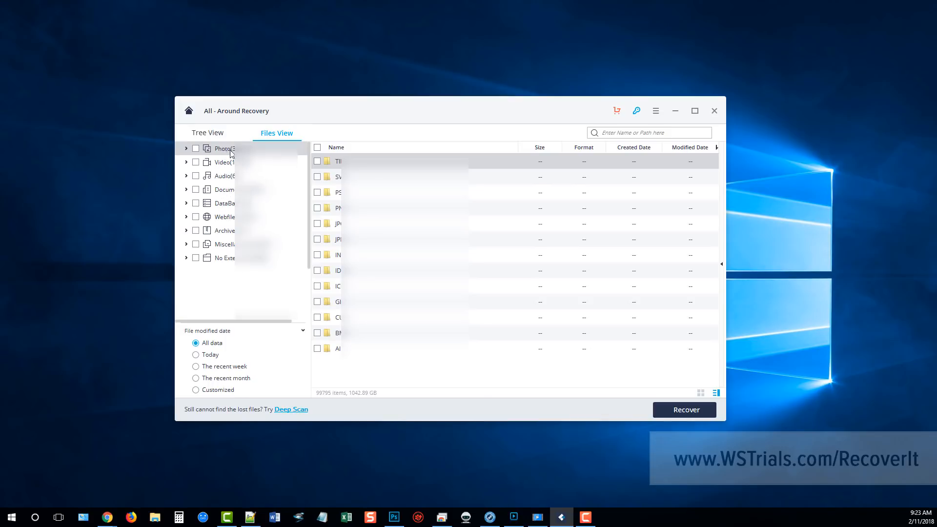
Expand the Photo category, open its JPG folders, and scroll down the tree toward Video
click(186, 148)
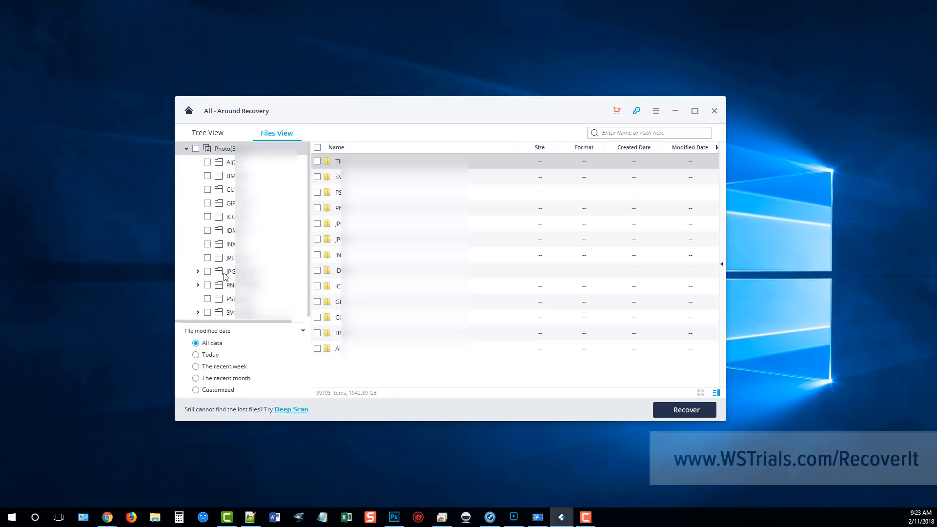
click(229, 272)
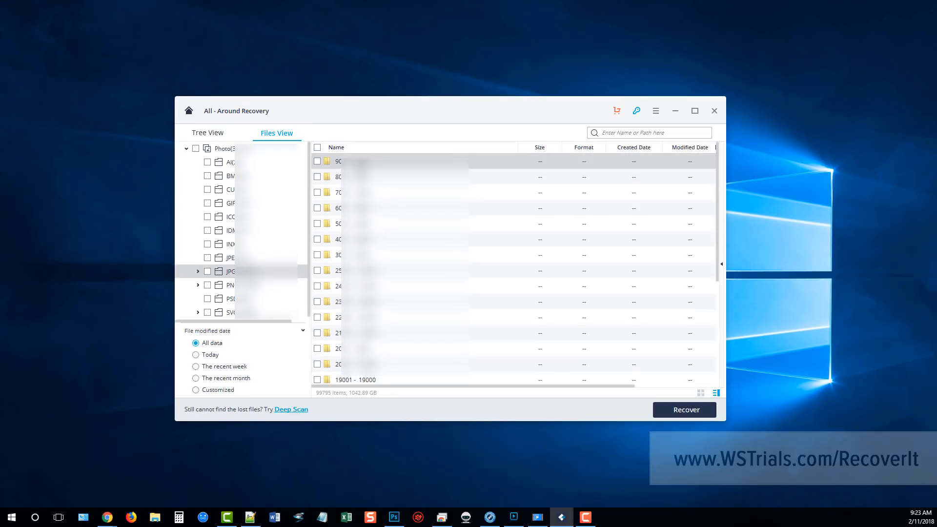
scroll(down, 3)
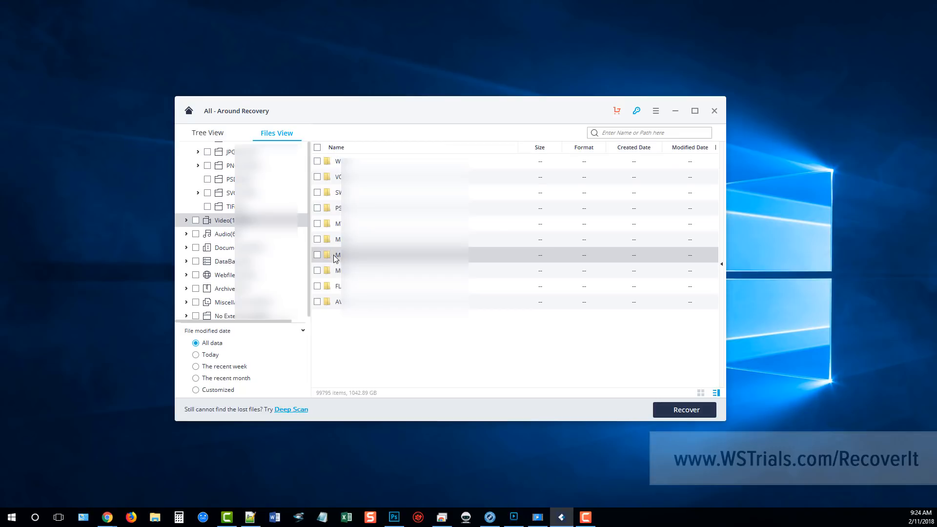
Open the MP4 1-1000 subfolder under Video and scroll through the video list
click(186, 220)
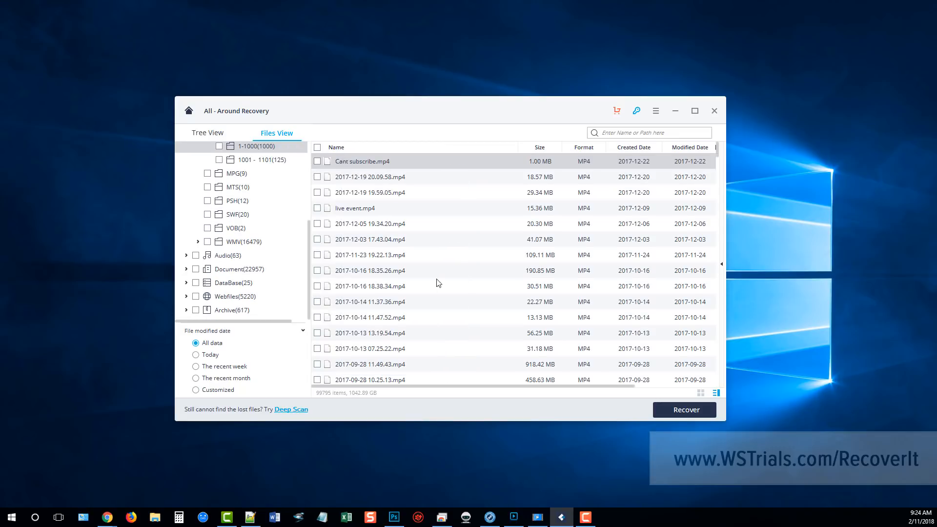
scroll(down, 3)
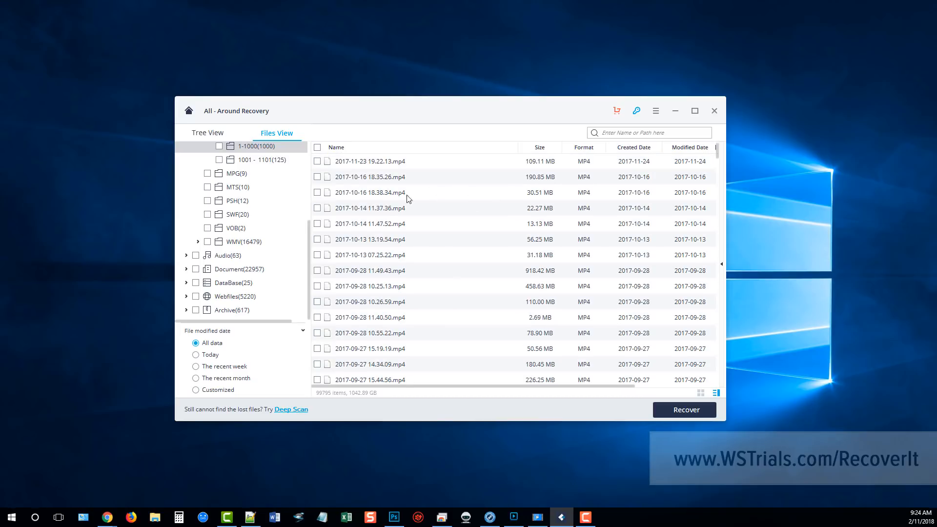
scroll(down, 3)
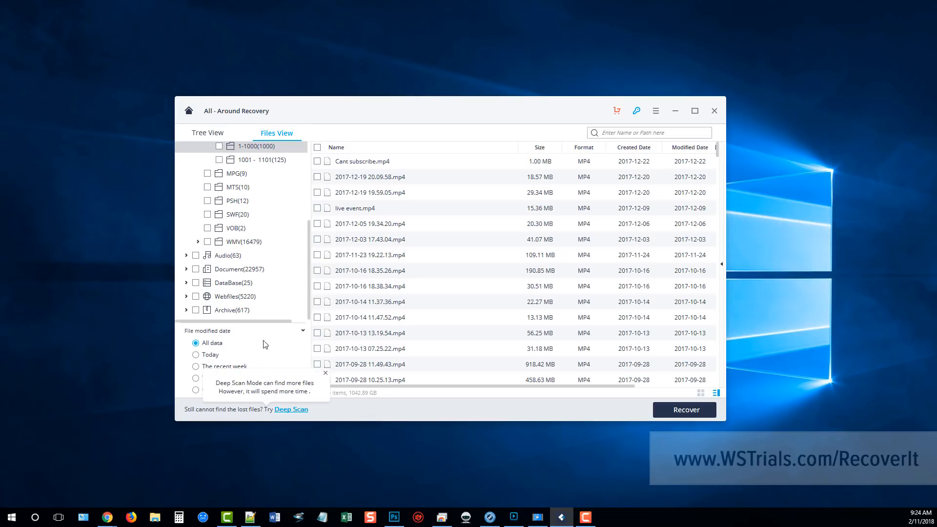
mouse_move(274, 350)
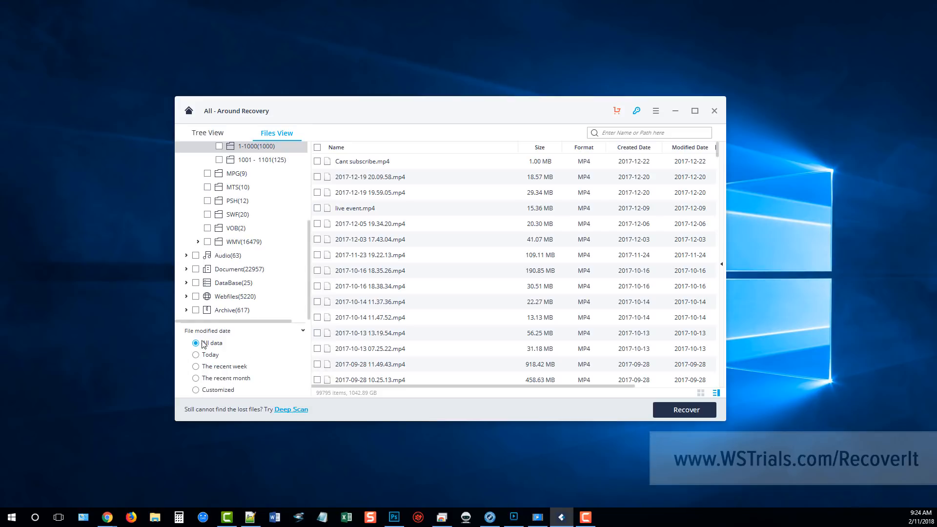
mouse_move(232, 344)
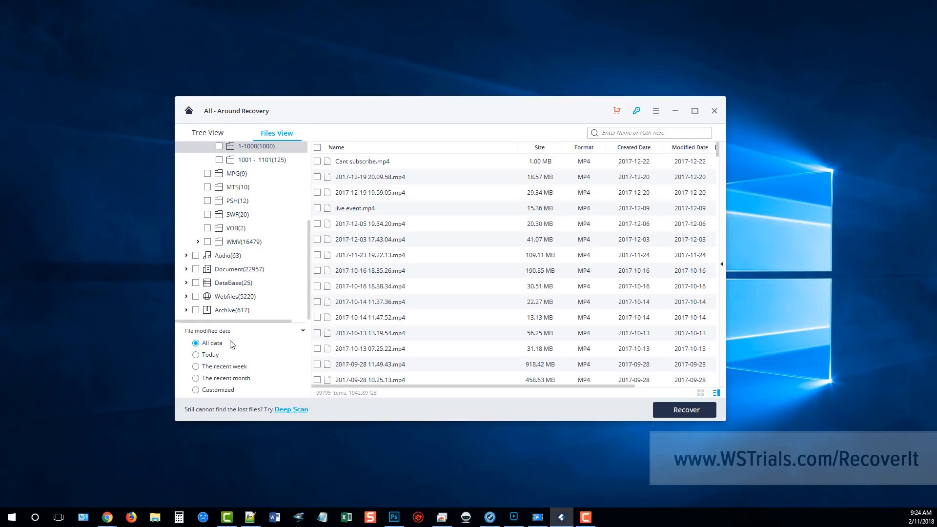
Try the Today, Recent week and Recent month date filters, then set All data
click(195, 354)
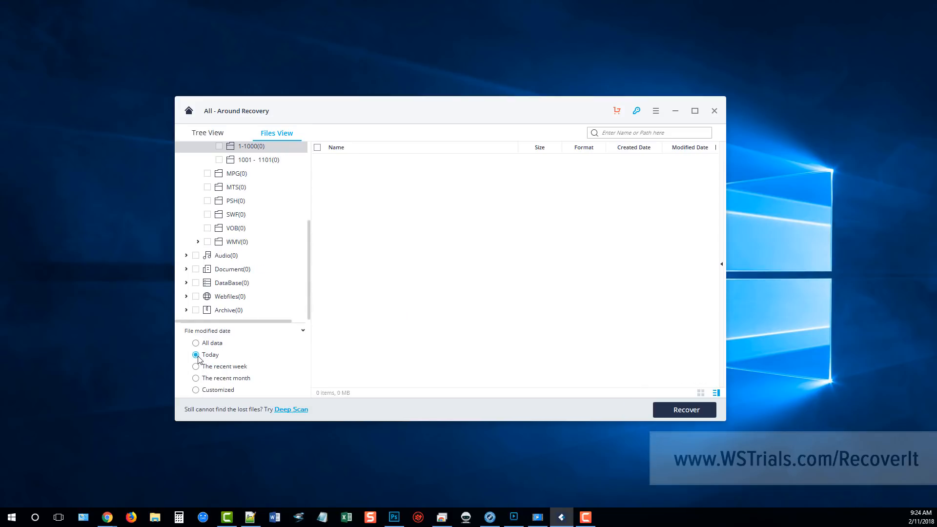
click(195, 366)
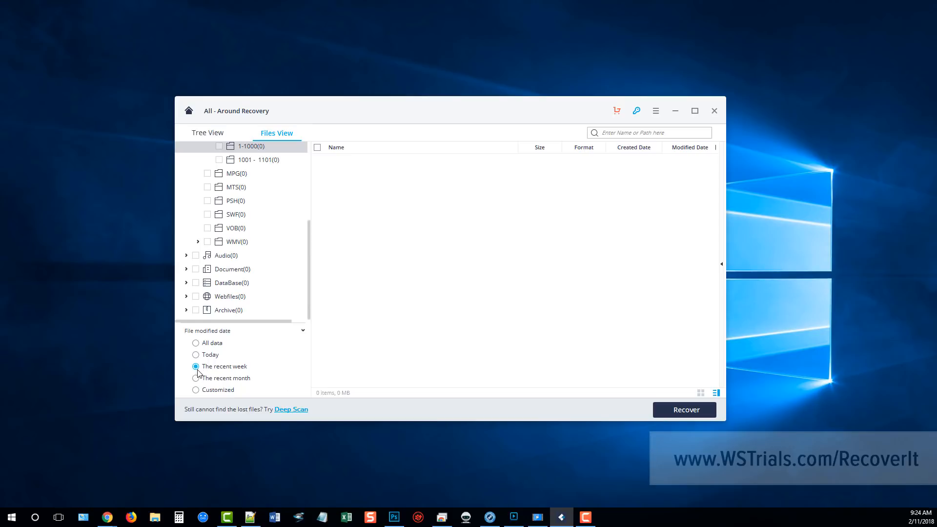
click(195, 378)
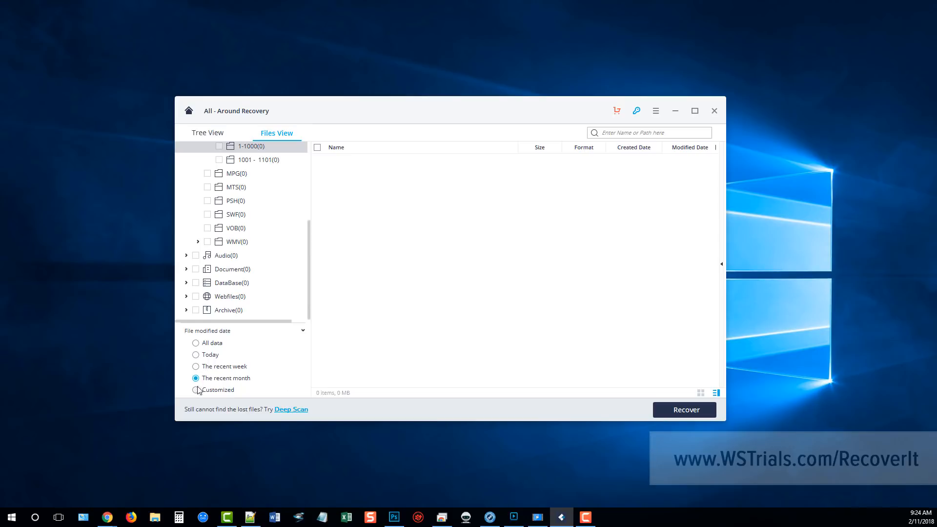
click(195, 343)
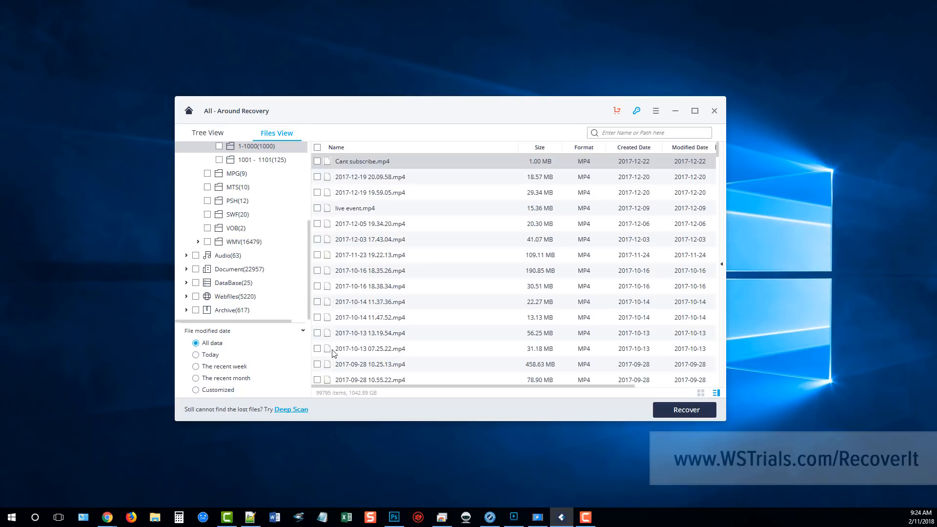
mouse_move(370, 296)
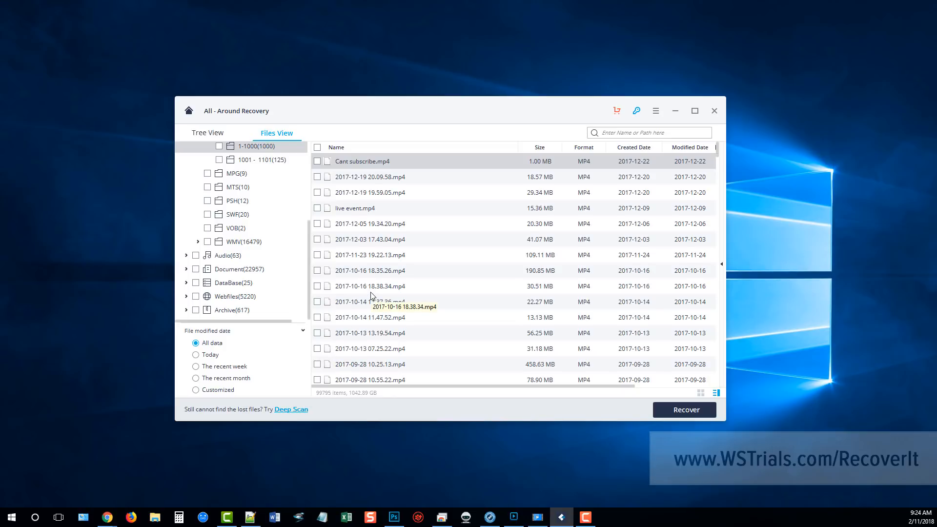
mouse_move(236, 362)
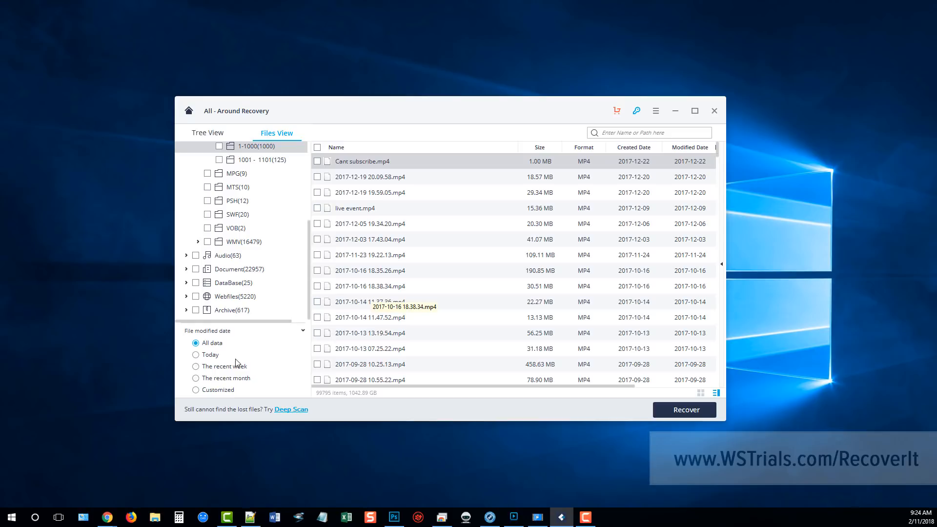
mouse_move(368, 415)
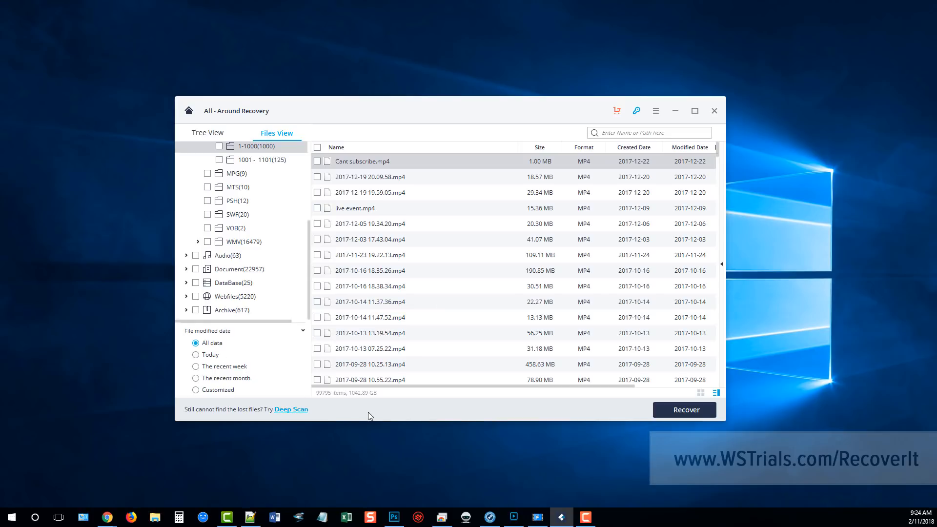
mouse_move(665, 395)
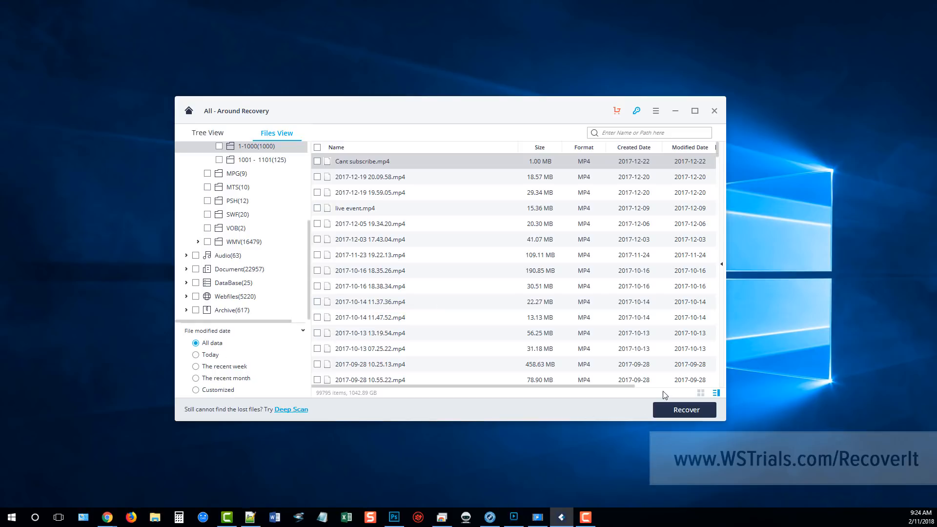
mouse_move(707, 397)
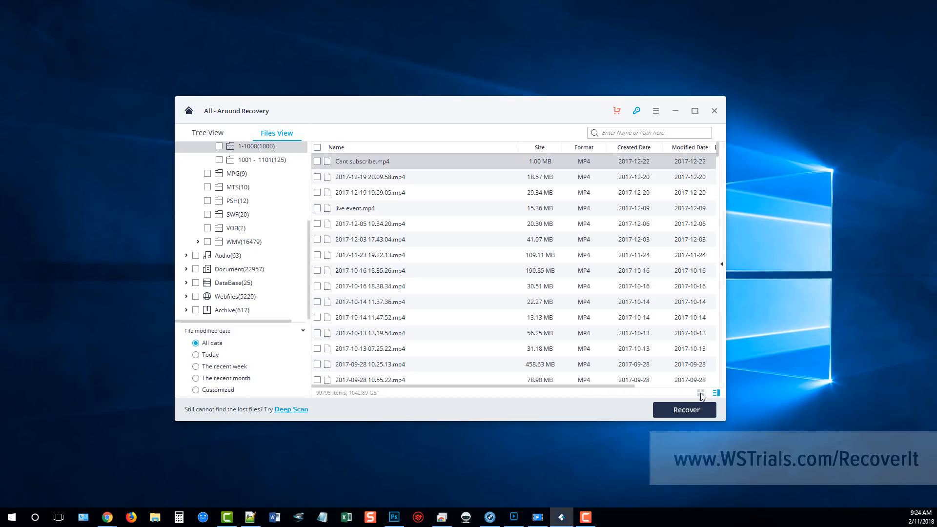
Switch the recovered MP4 file list to thumbnail view
click(700, 392)
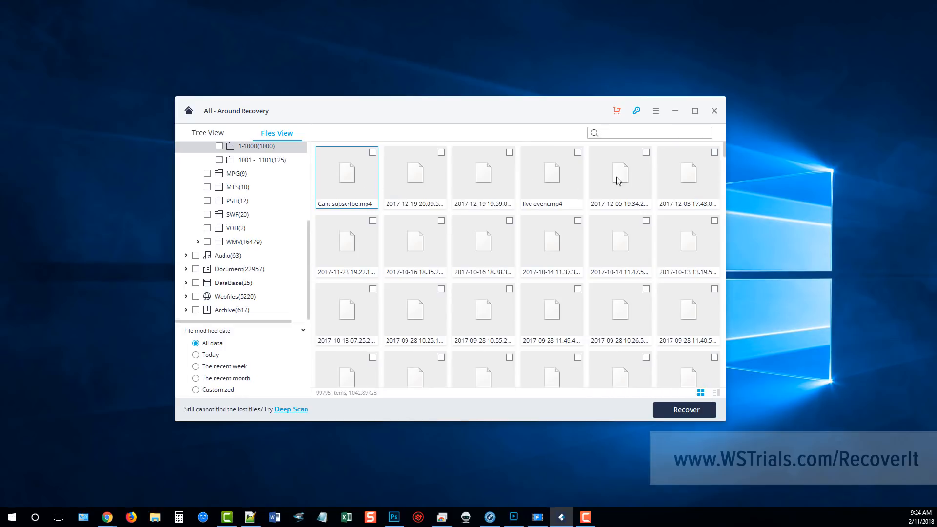
click(648, 132)
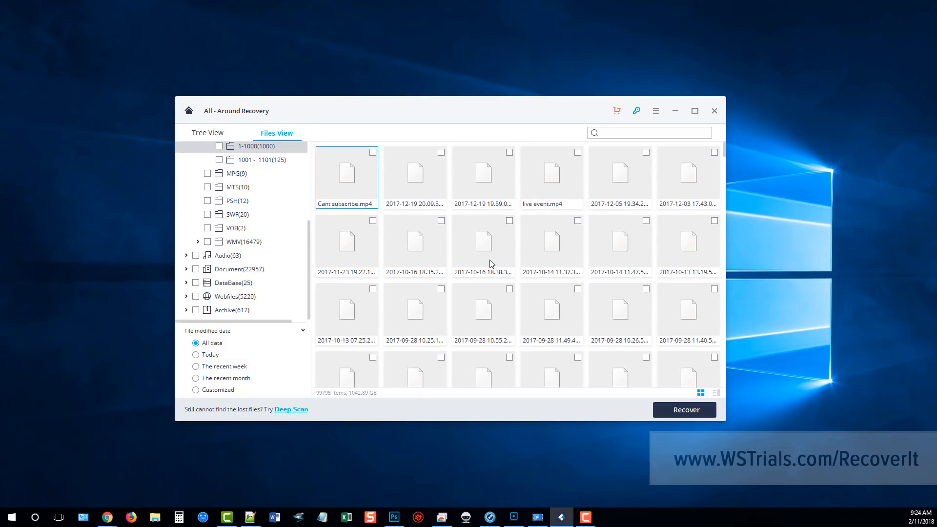
mouse_move(367, 218)
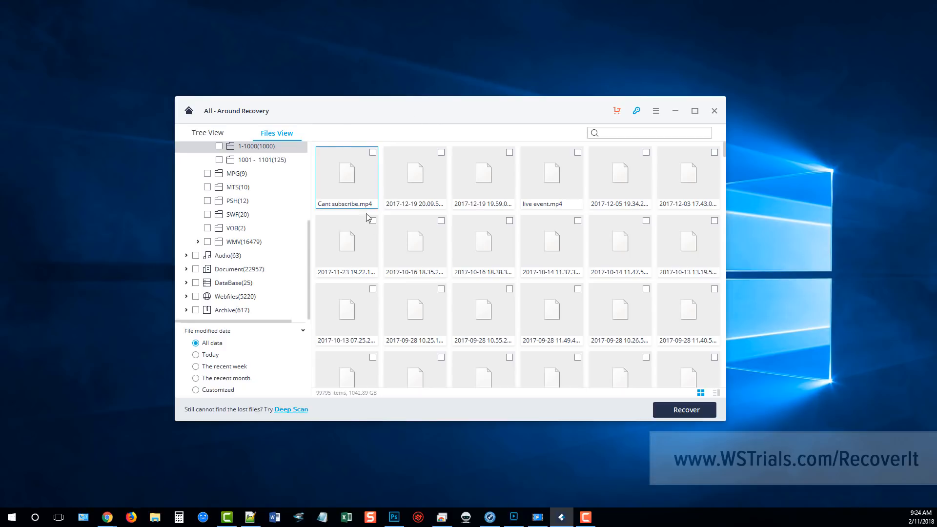
mouse_move(483, 223)
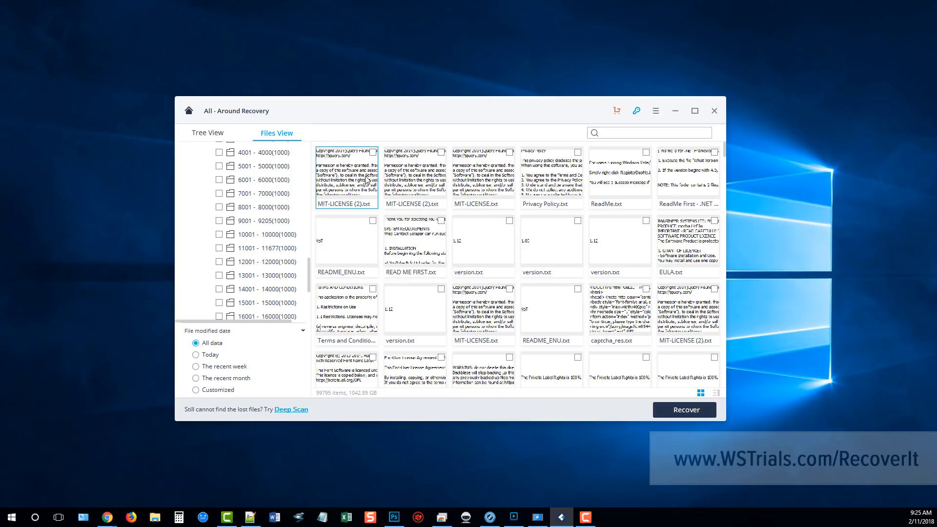
mouse_move(475, 188)
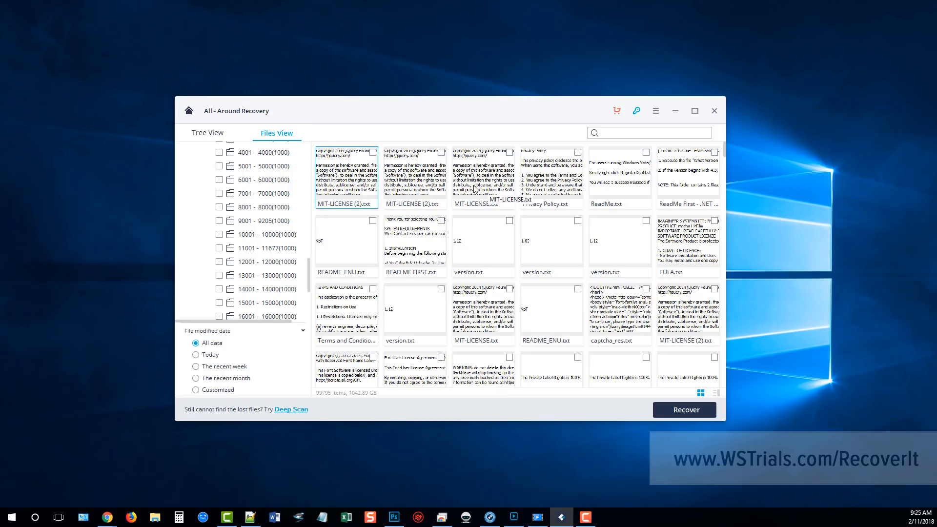
scroll(down, 3)
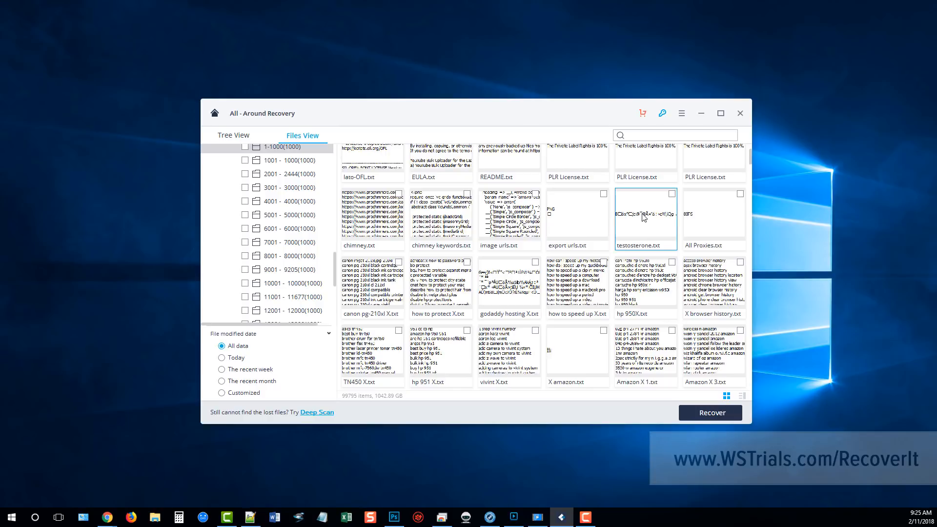
mouse_move(639, 223)
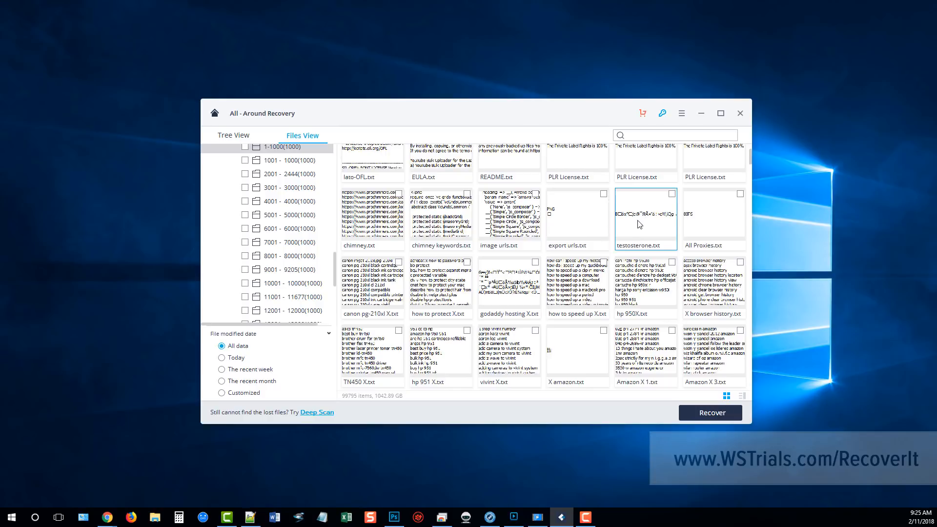
mouse_move(658, 218)
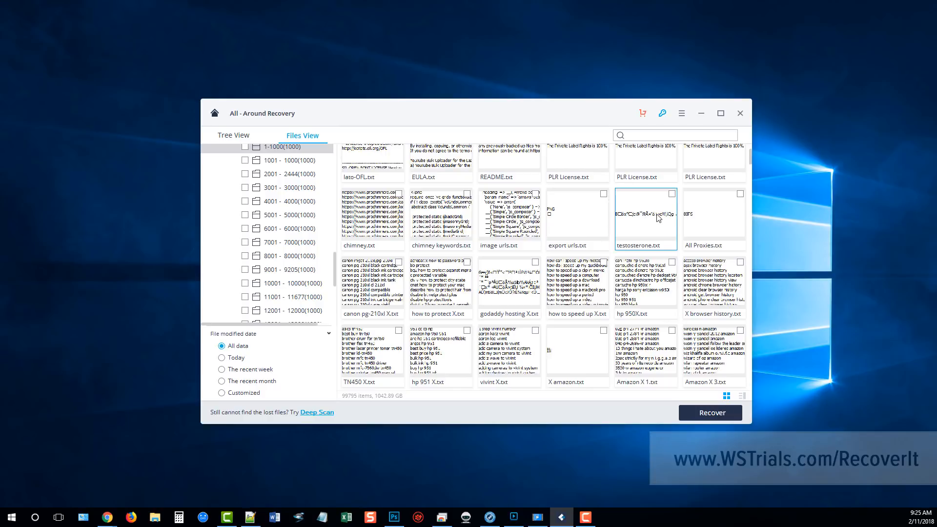
mouse_move(656, 217)
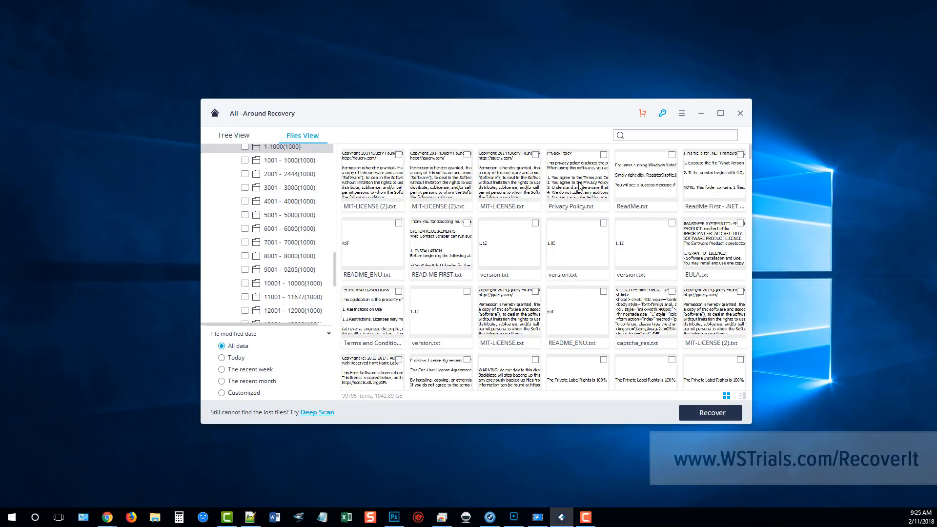
mouse_move(300, 243)
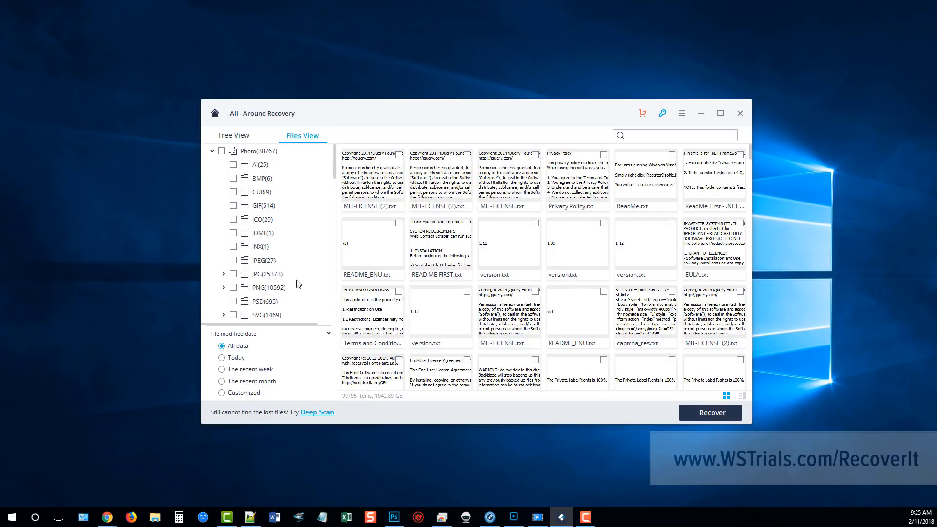
mouse_move(493, 433)
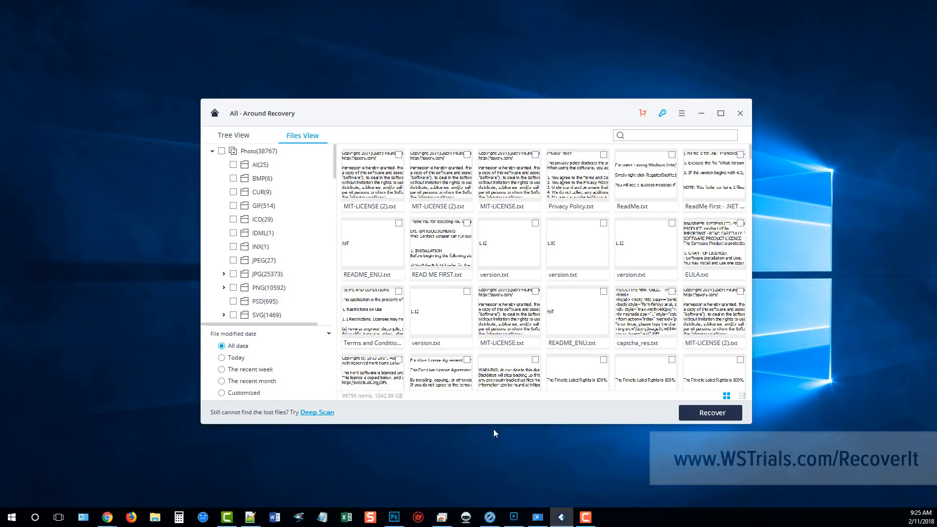
mouse_move(710, 412)
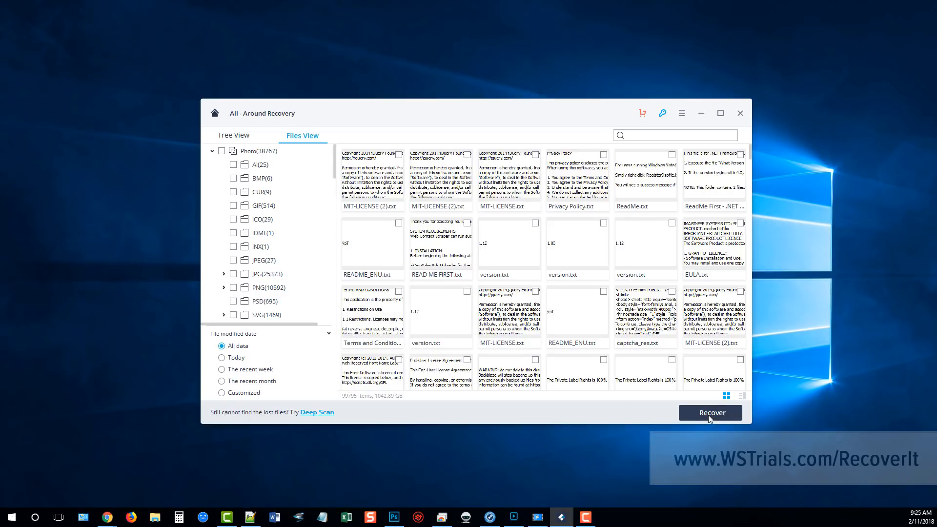
mouse_move(477, 335)
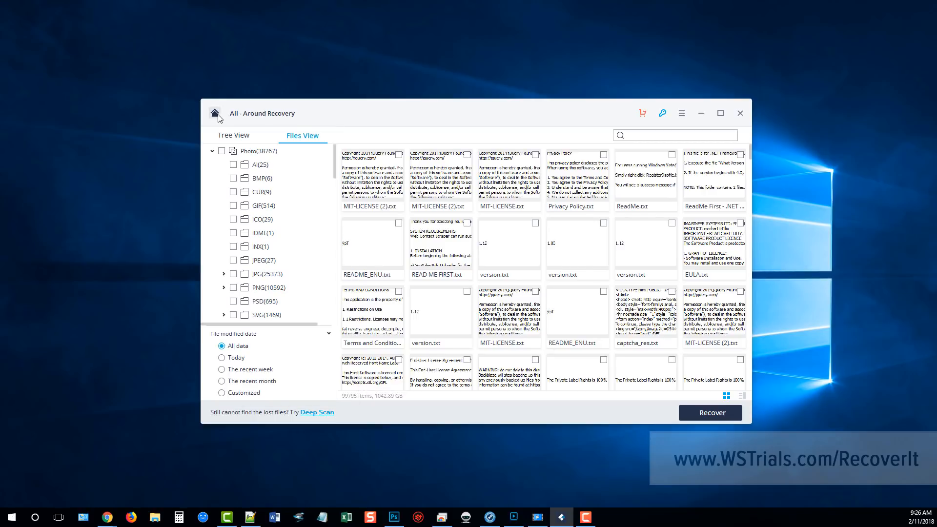
Go back from the All-Around Recovery results to Recoverit's home screen
click(740, 113)
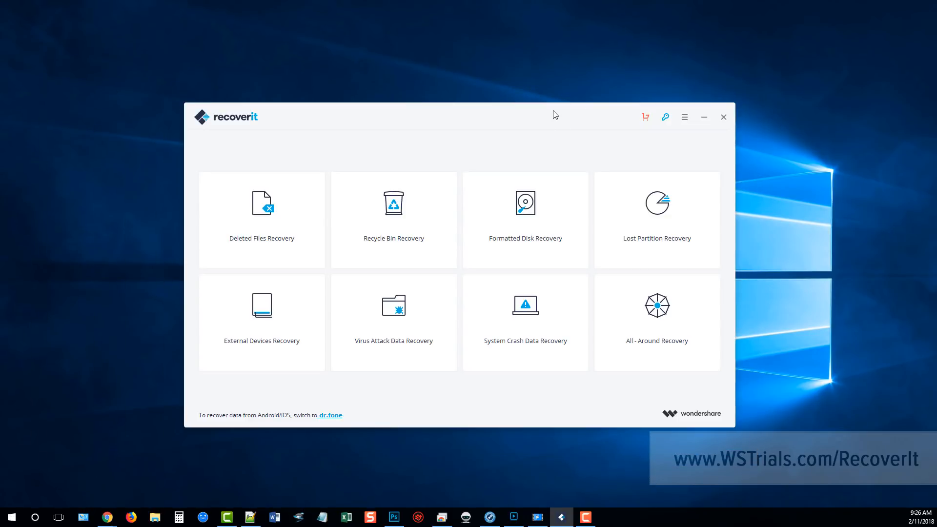
mouse_move(849, 177)
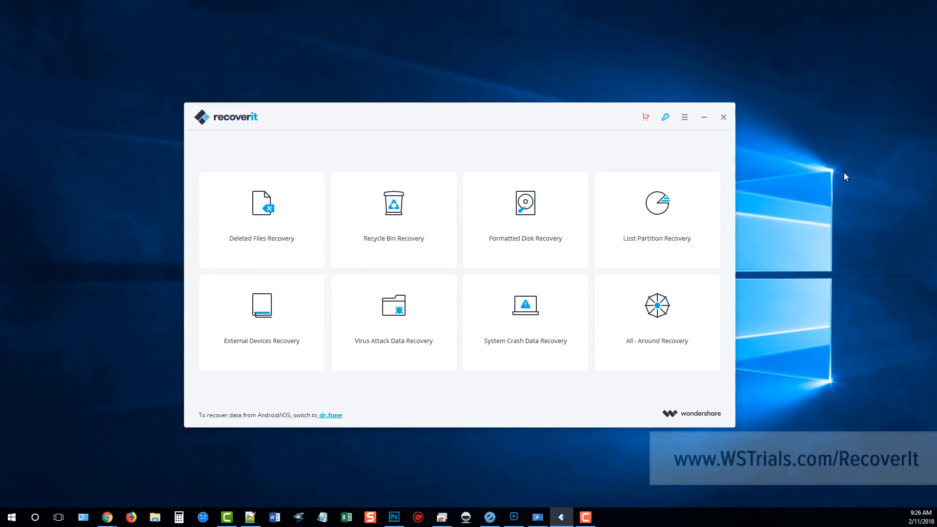
mouse_move(833, 184)
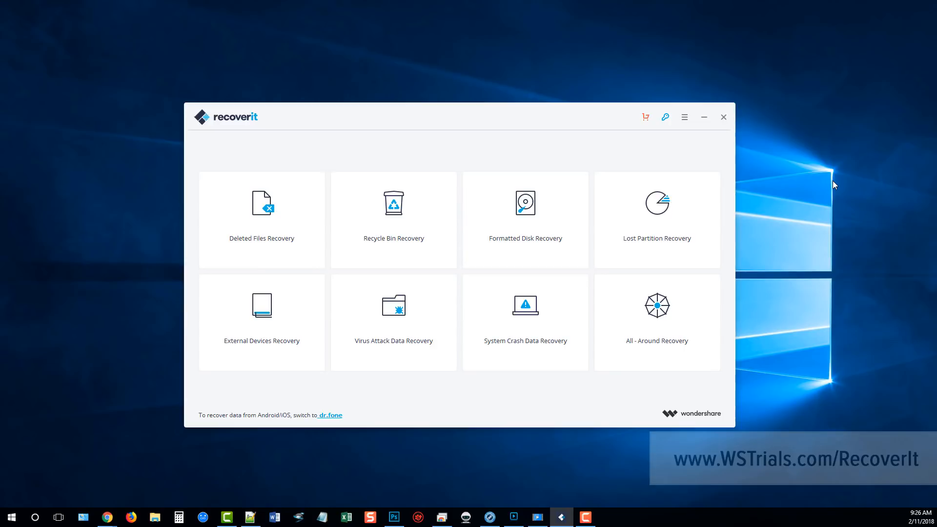
mouse_move(831, 252)
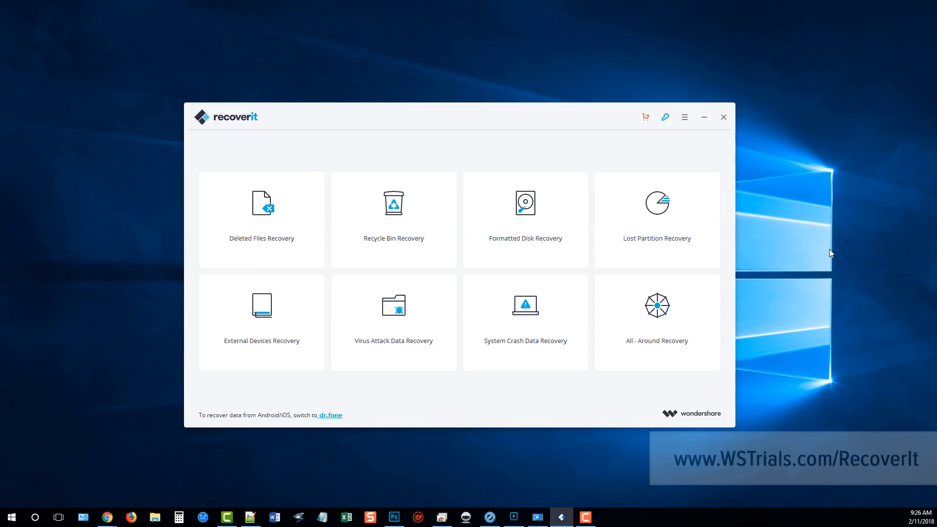